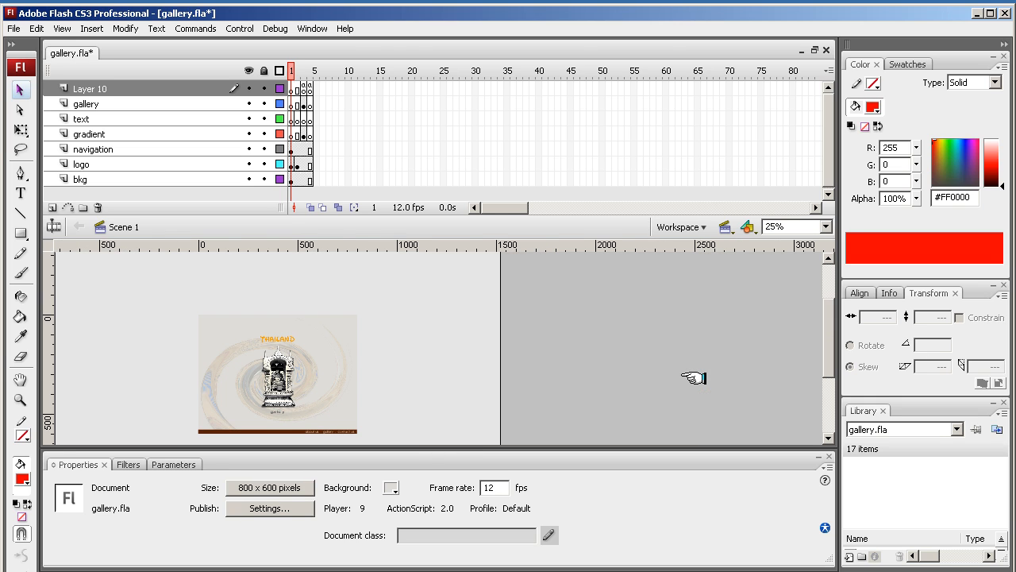
mouse_move(399, 393)
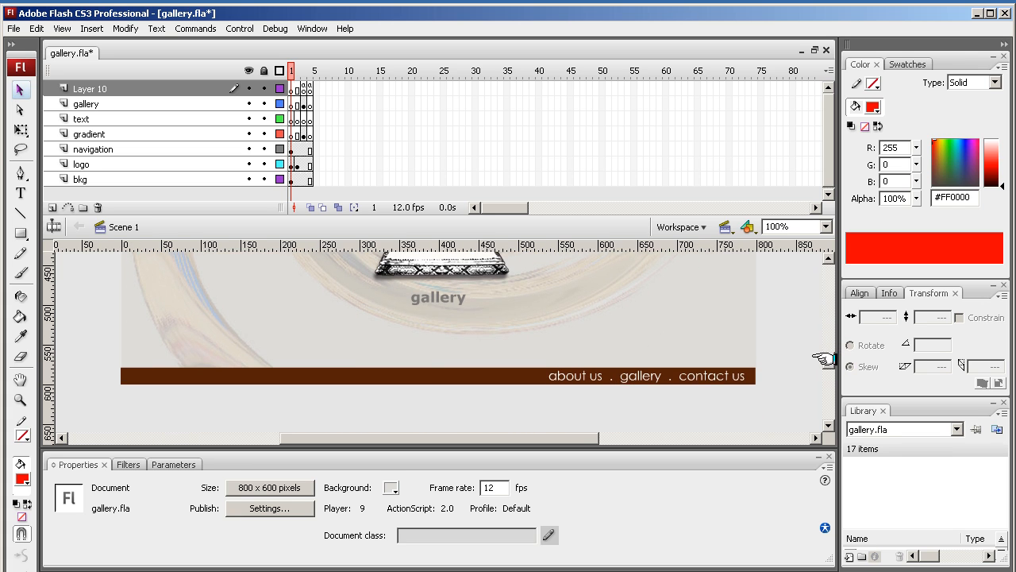
mouse_move(576, 389)
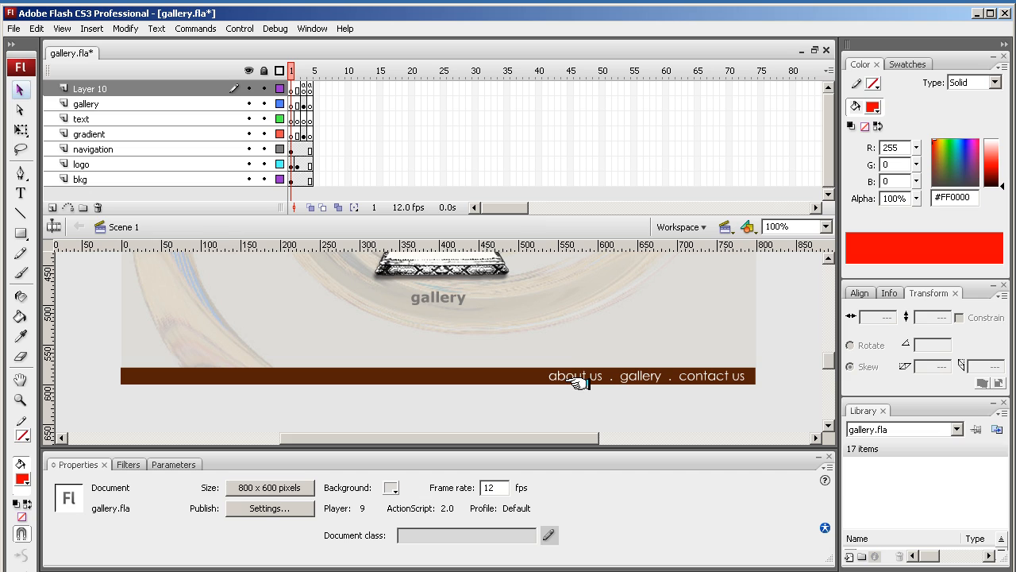
mouse_move(171, 153)
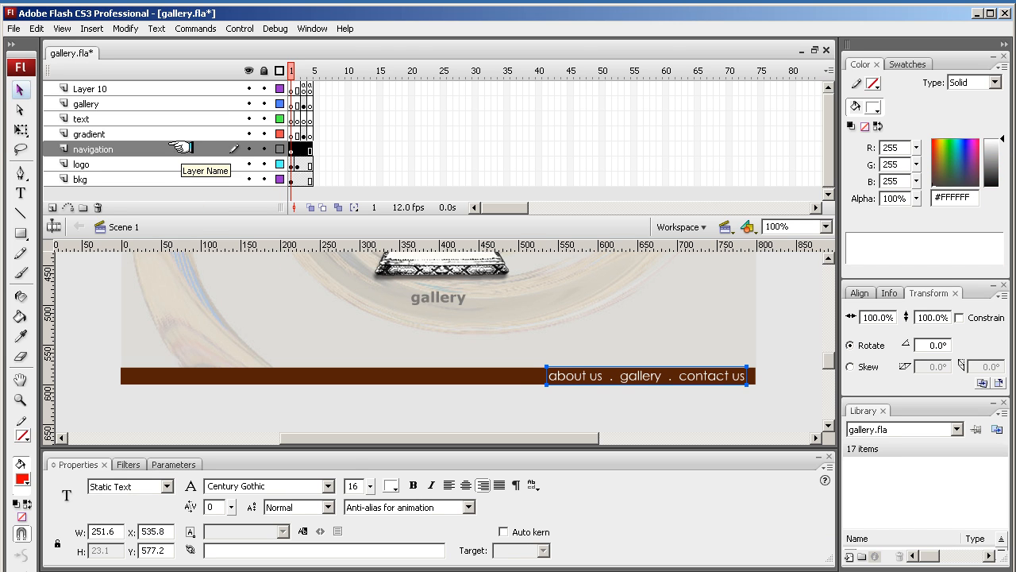
mouse_move(56, 207)
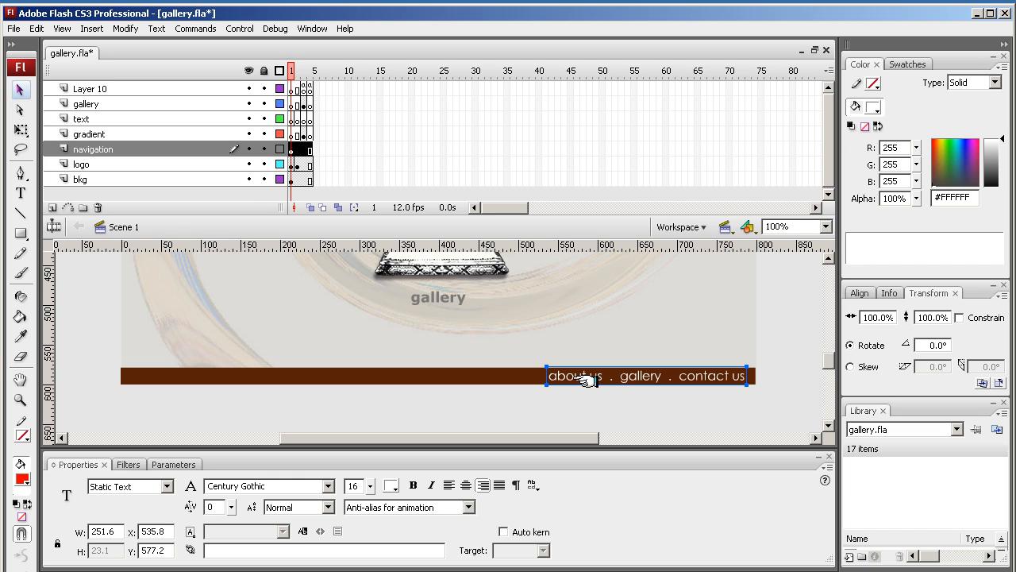
mouse_move(557, 361)
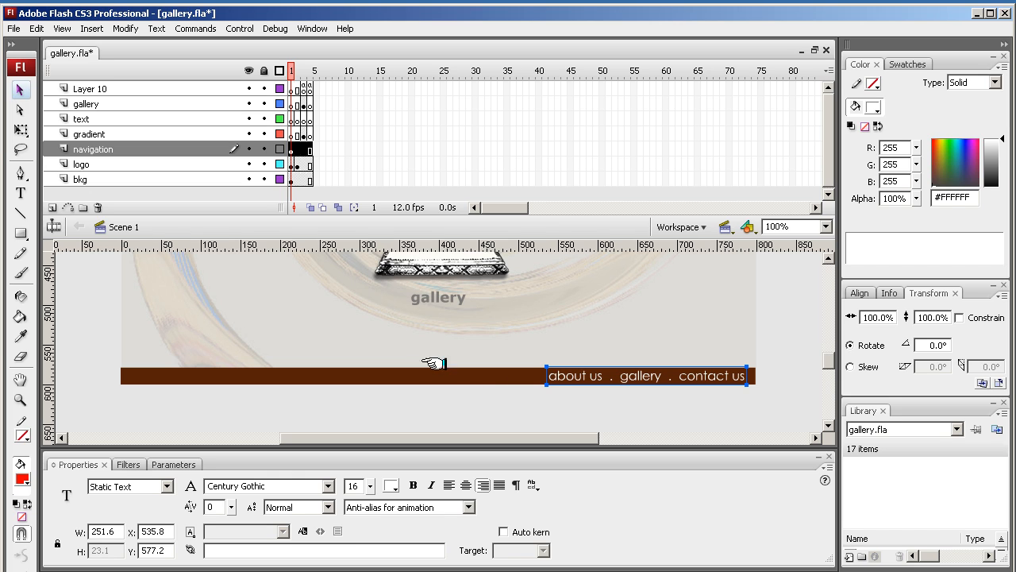
mouse_move(561, 376)
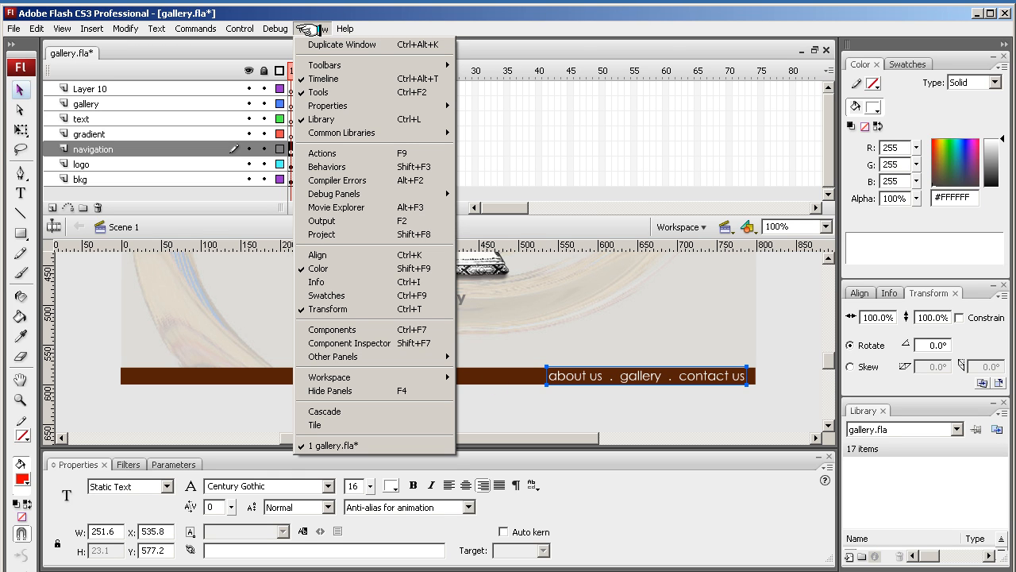
mouse_move(330, 118)
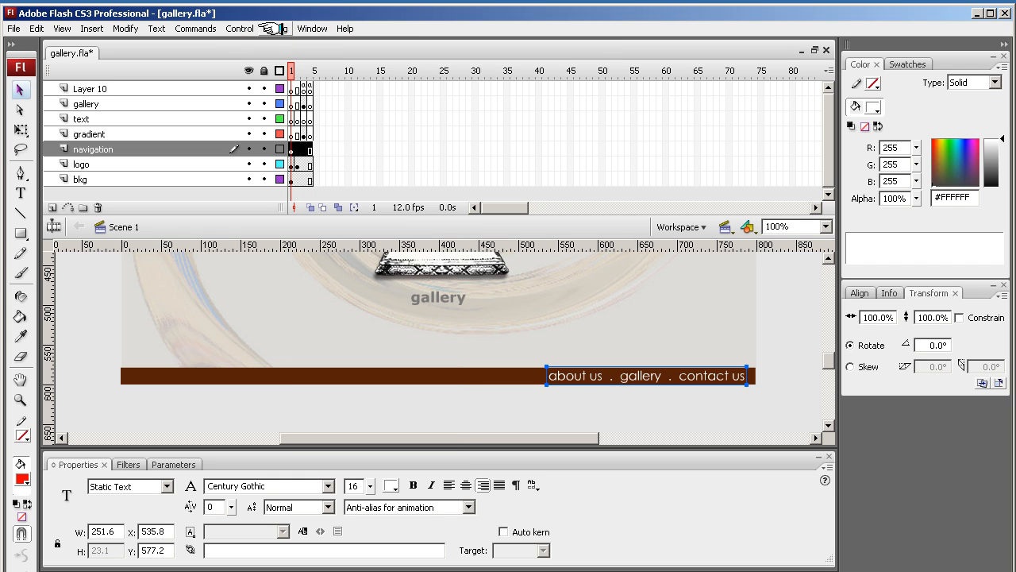
Step: Drag the gallery_but button from the Library onto the stage over 'about us'
left_click(312, 29)
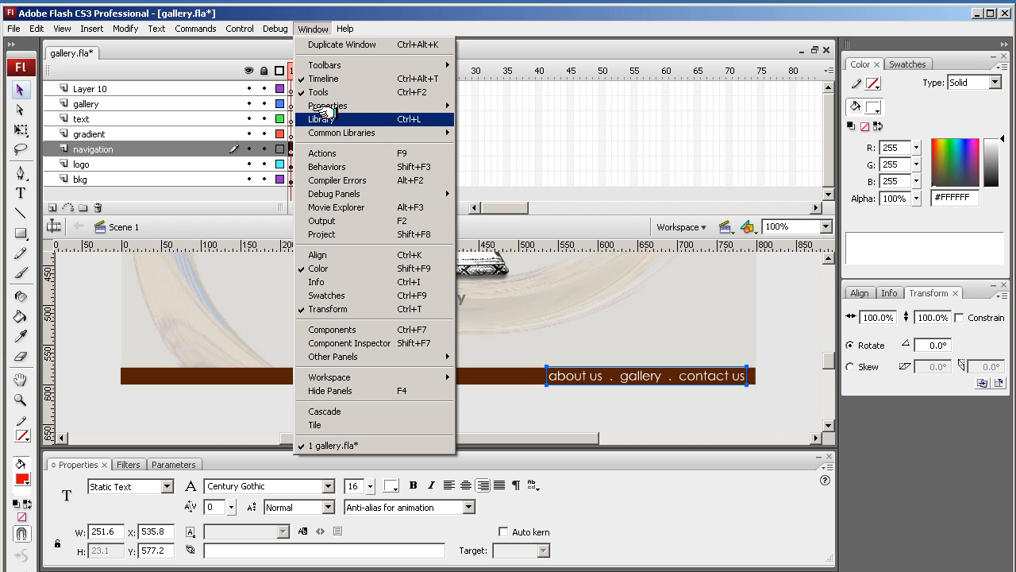
left_click(320, 119)
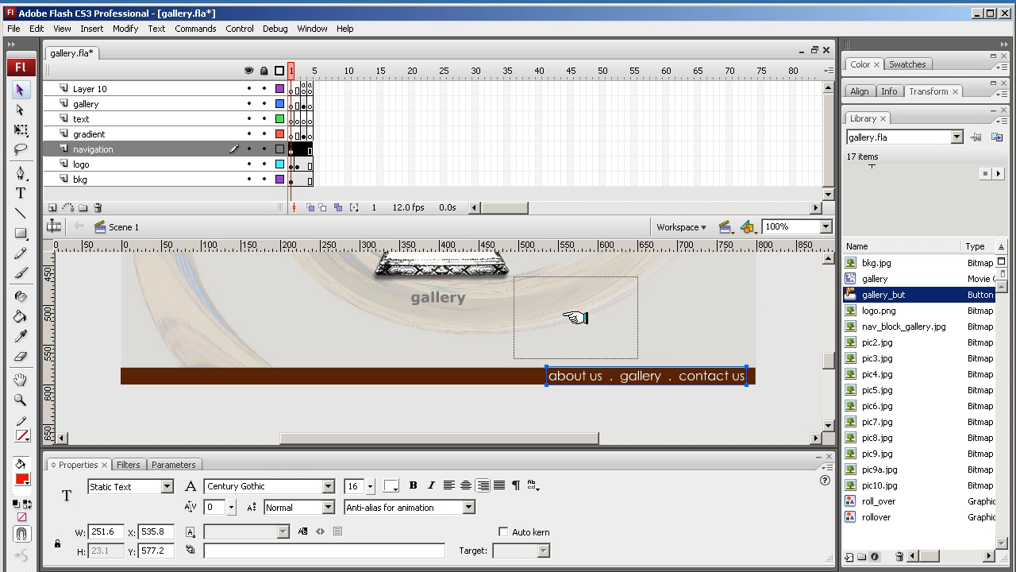
left_click(544, 319)
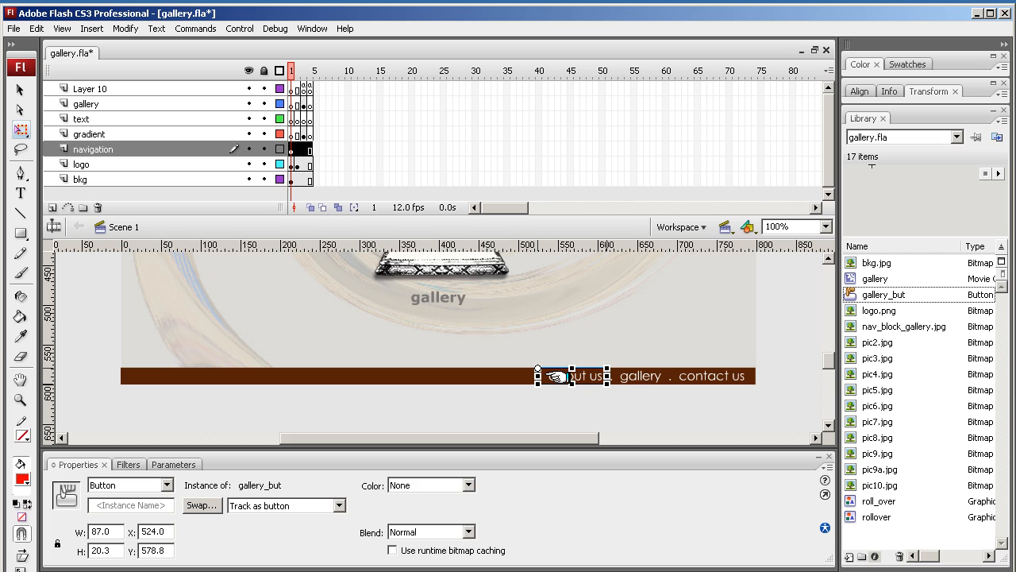
mouse_move(528, 327)
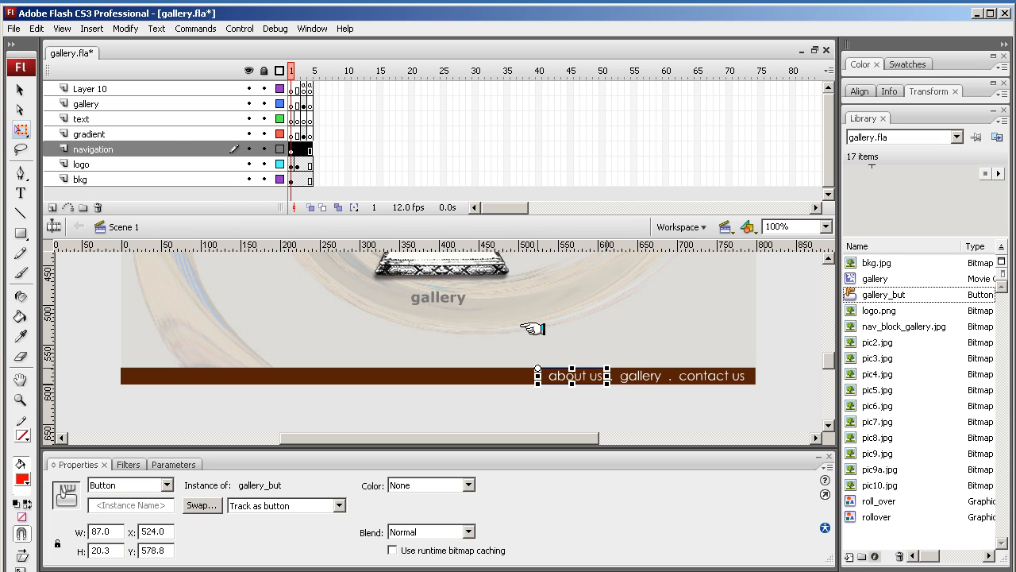
mouse_move(172, 148)
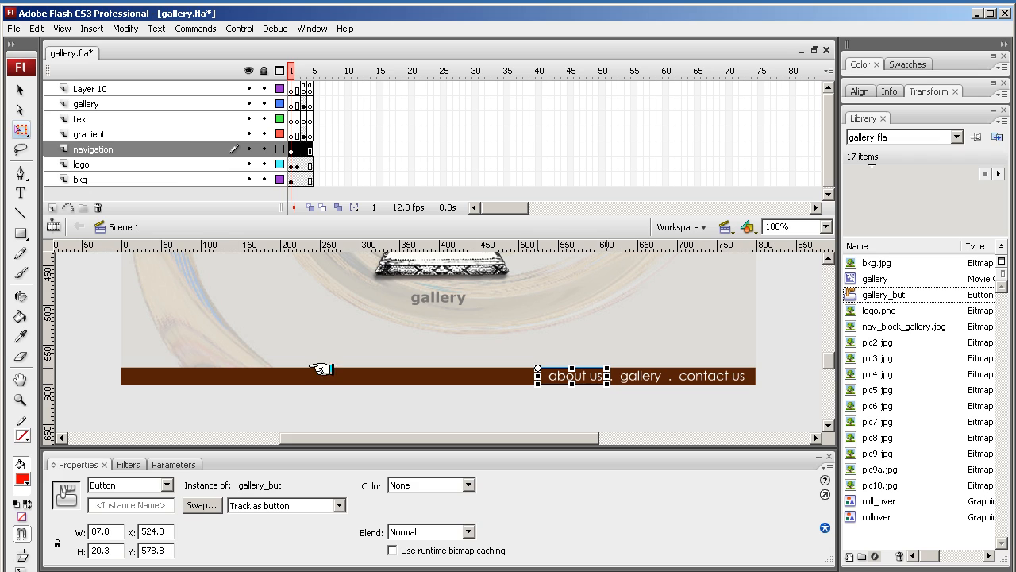
mouse_move(615, 351)
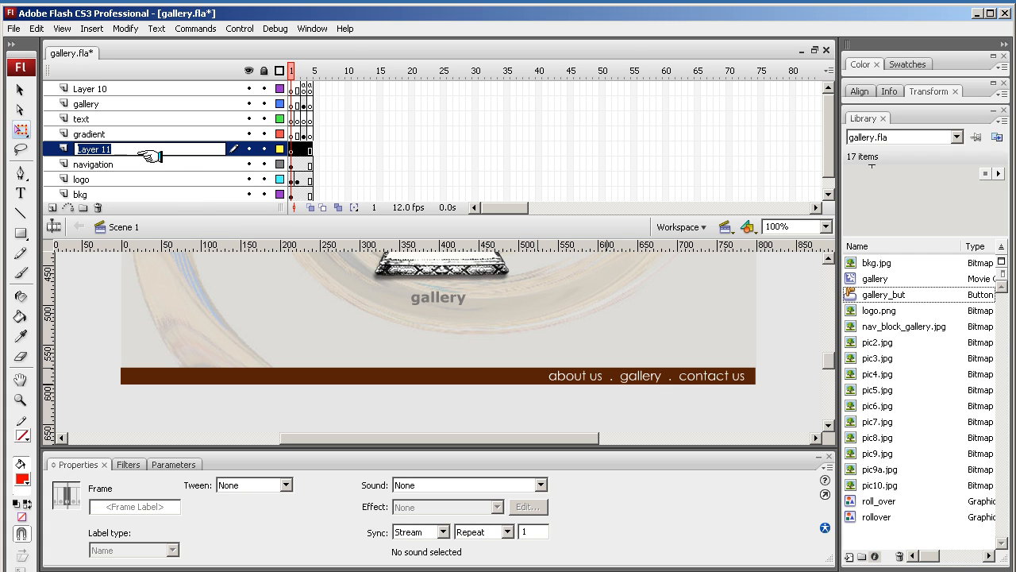
Step: Name the newly inserted layer button_actions
type("button")
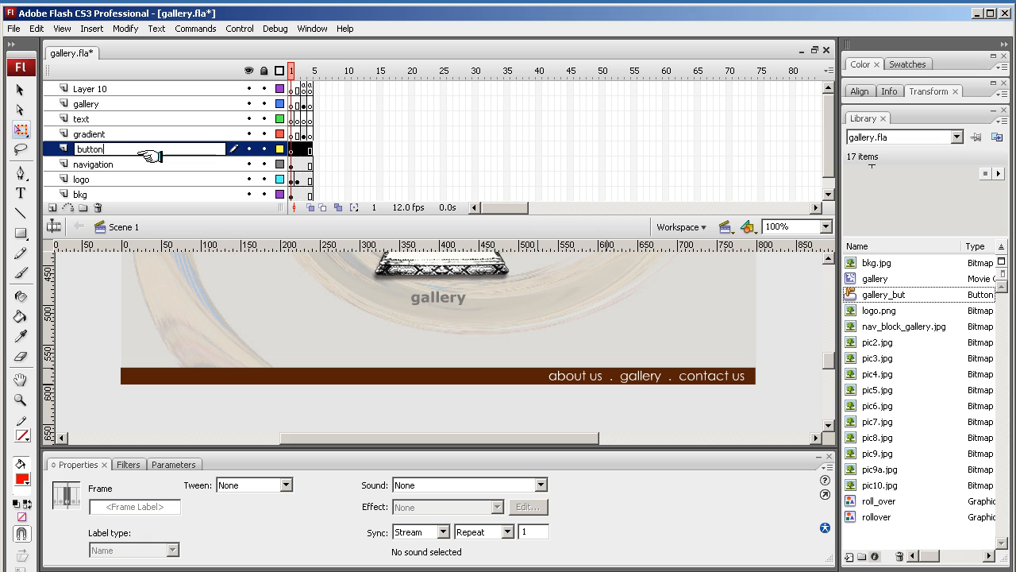
type("_actions")
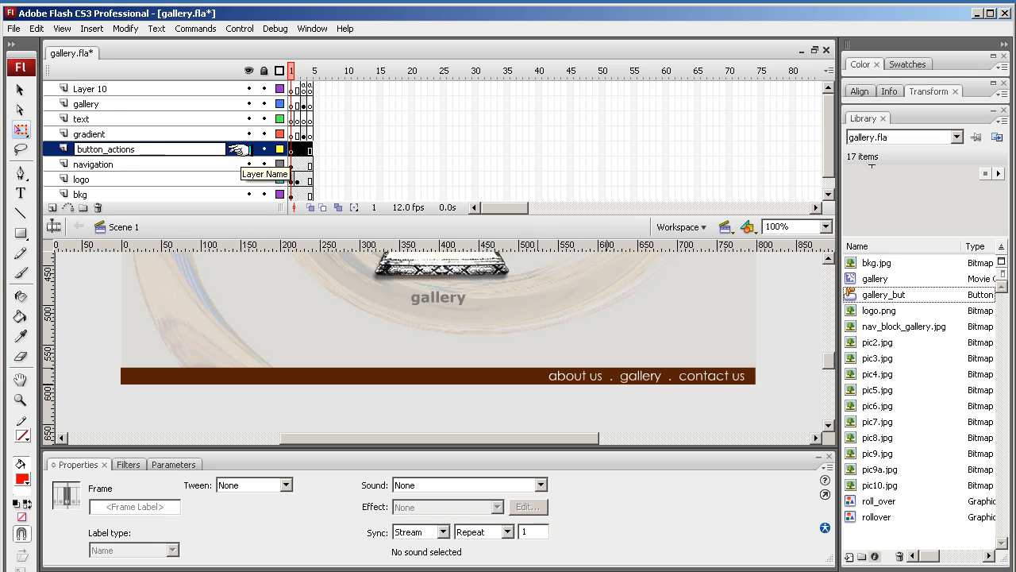
left_click(33, 30)
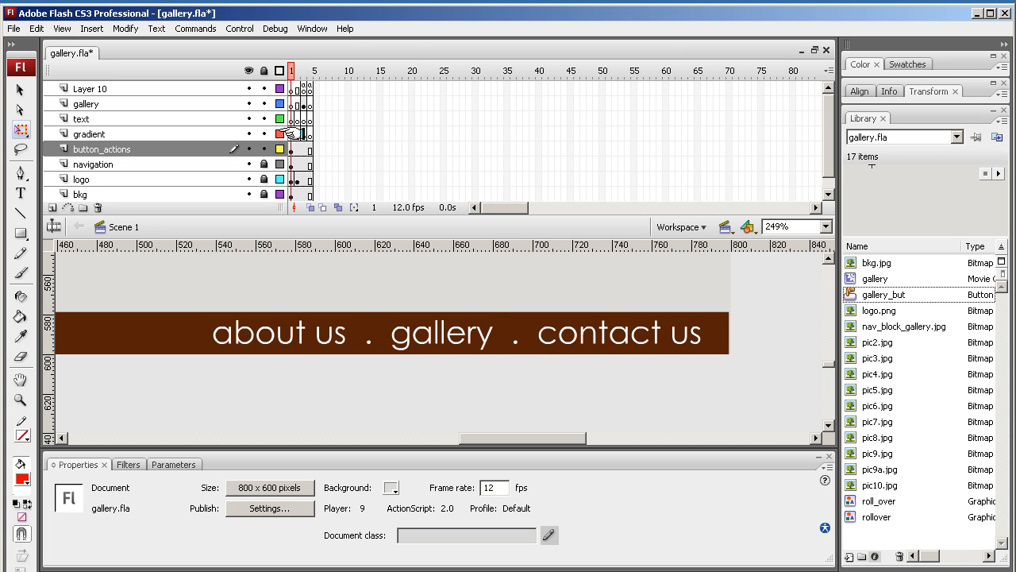
Step: Copy the actions layer's frames, then select the button covering 'about us'
left_click(278, 332)
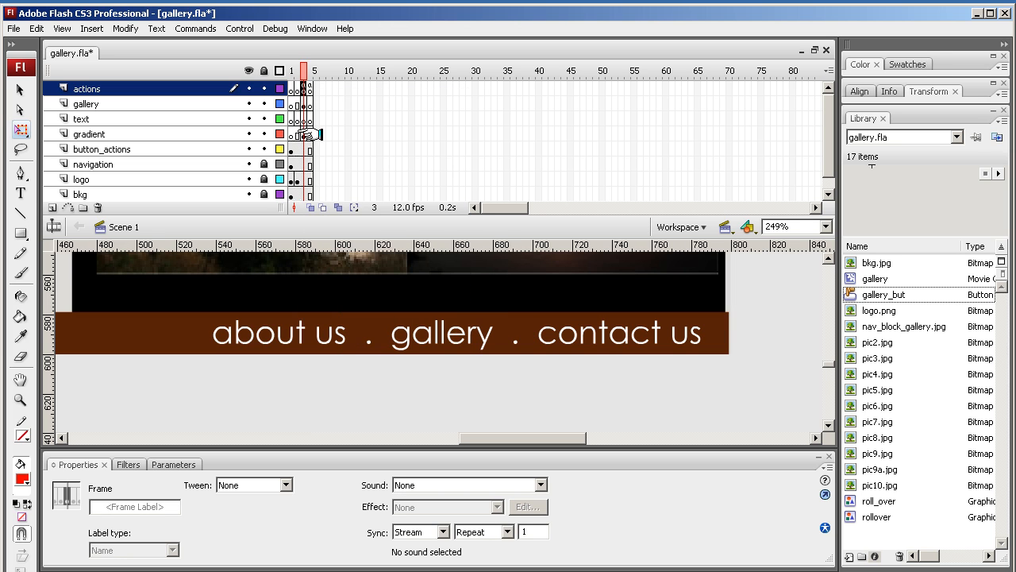
right_click(308, 88)
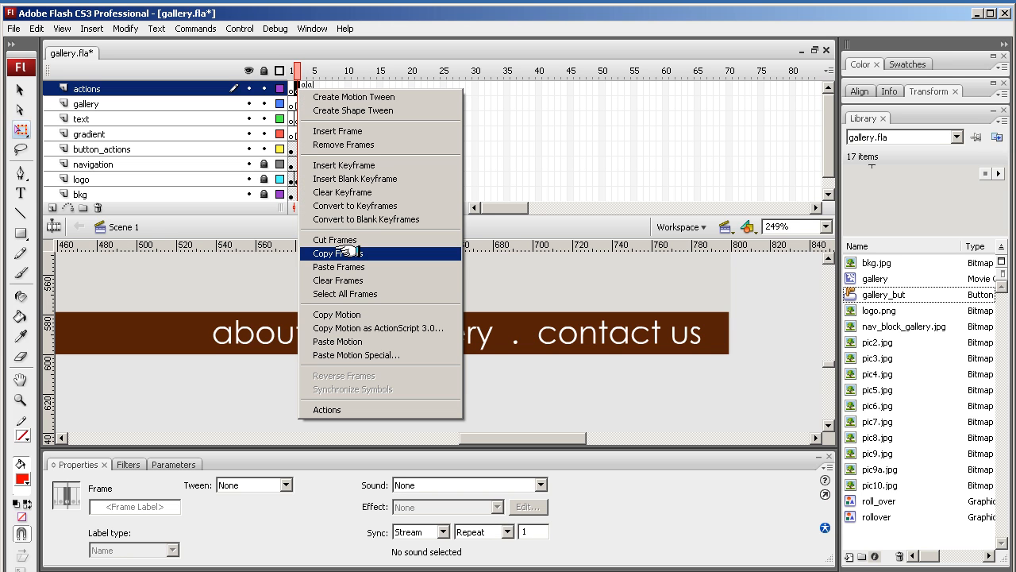
left_click(333, 253)
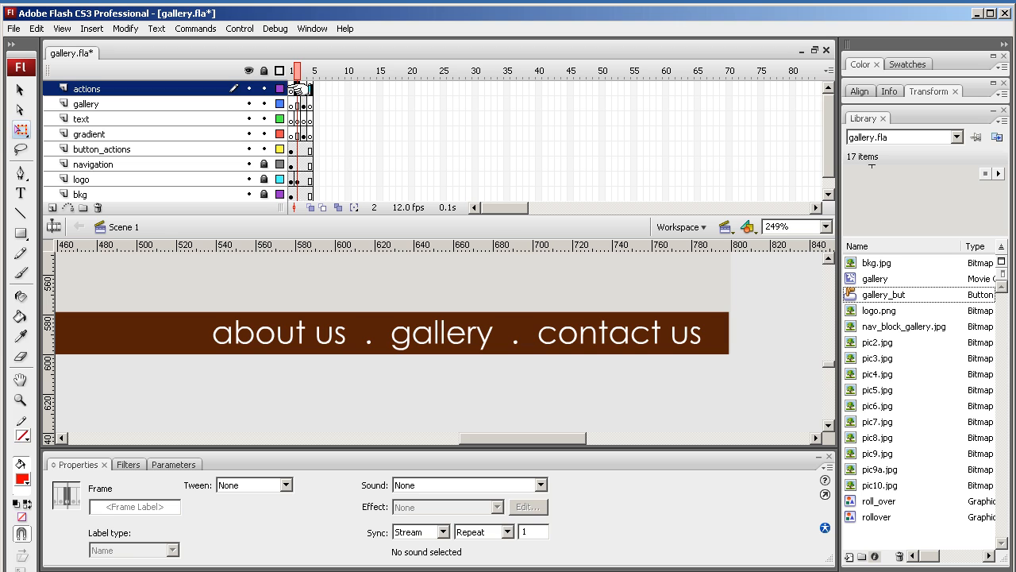
right_click(306, 88)
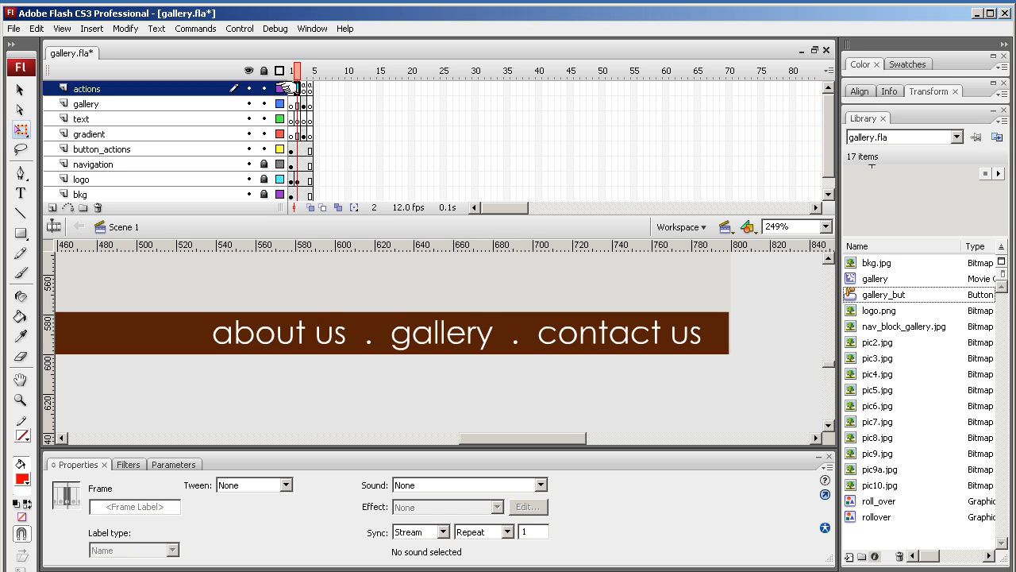
right_click(306, 88)
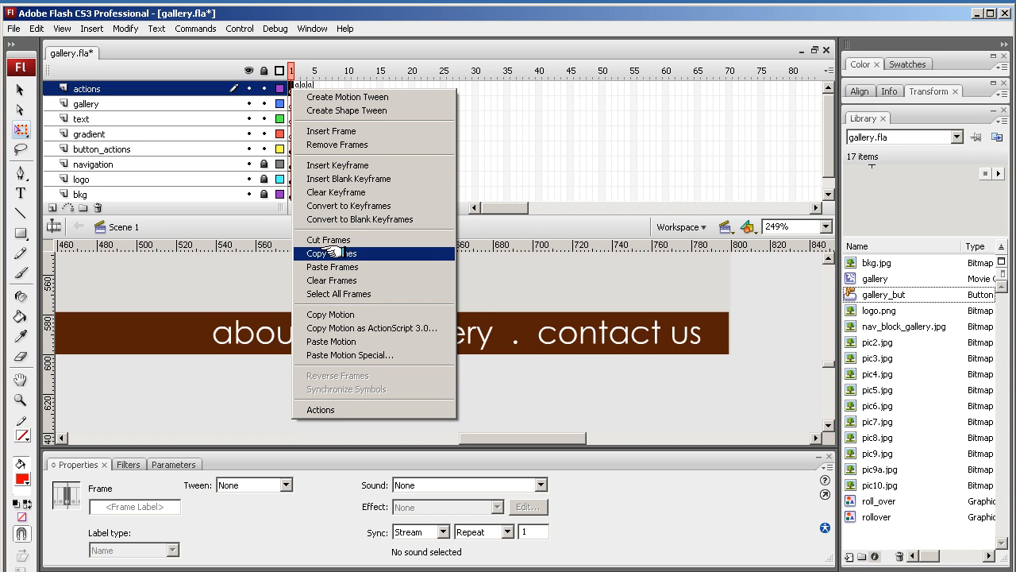
left_click(330, 252)
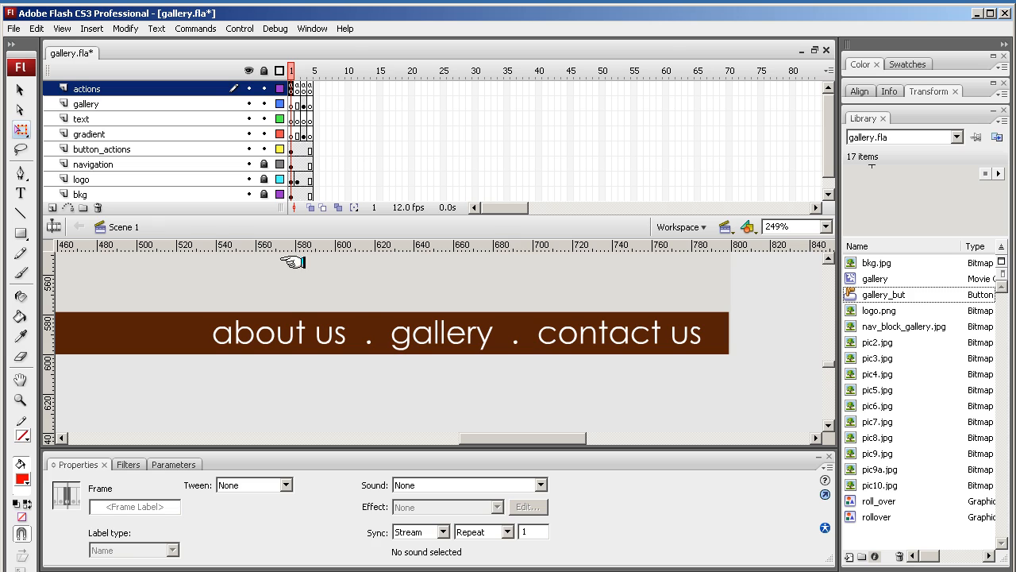
left_click(277, 332)
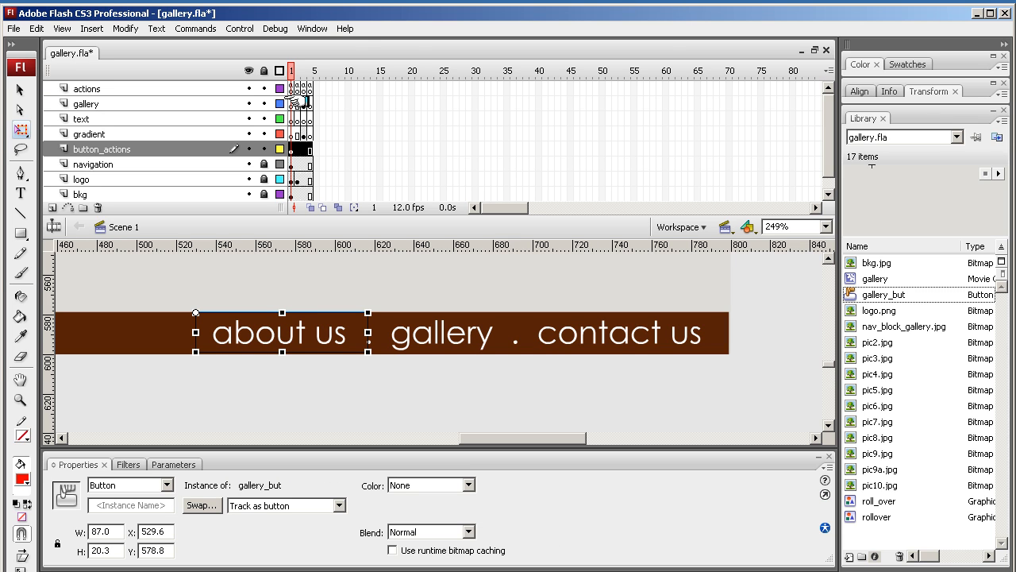
Step: Script the about us button with on(press) and a goto to frame 2
left_click(313, 27)
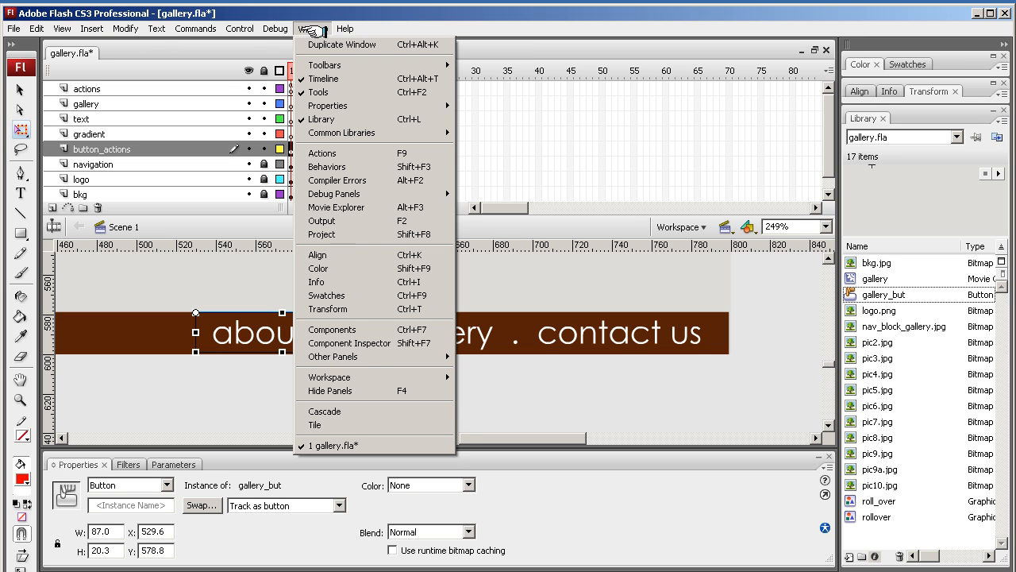
left_click(322, 153)
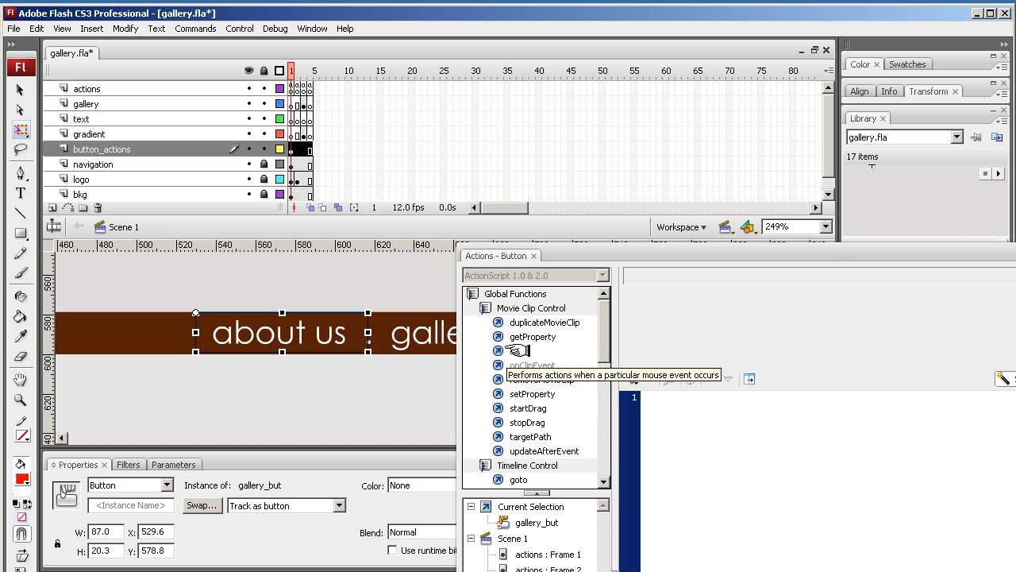
double_click(514, 351)
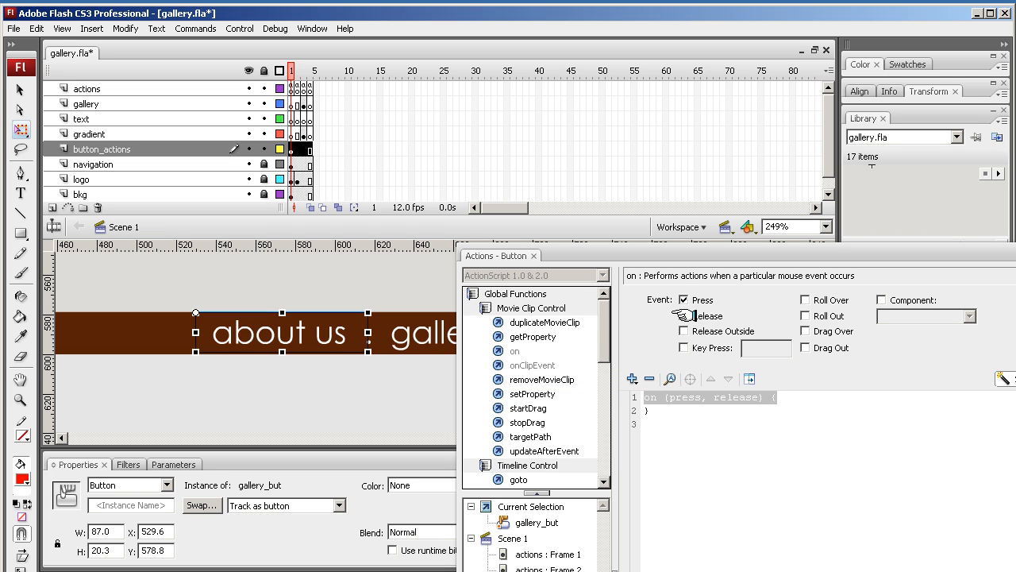
left_click(684, 315)
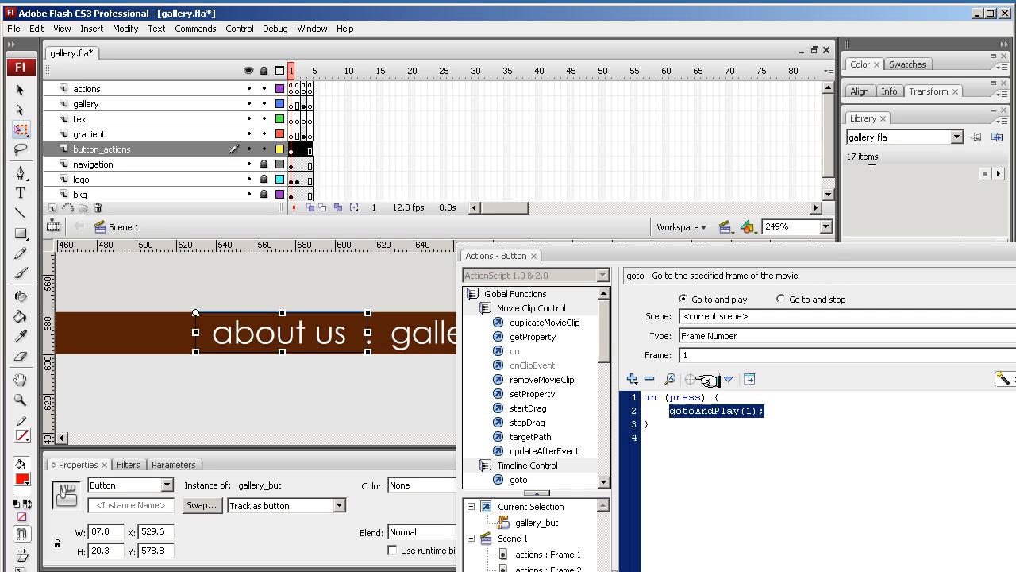
type("2")
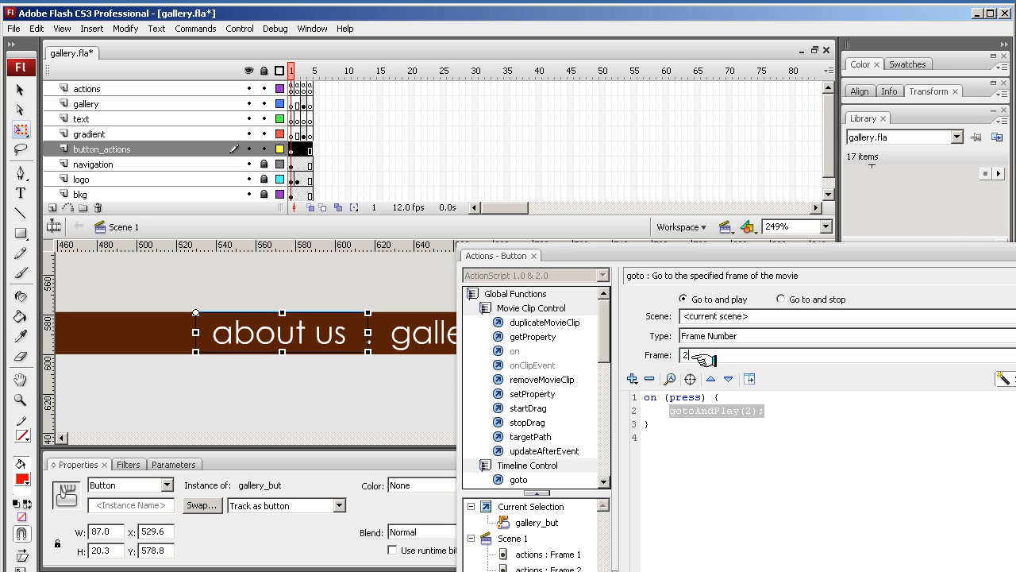
left_click(782, 299)
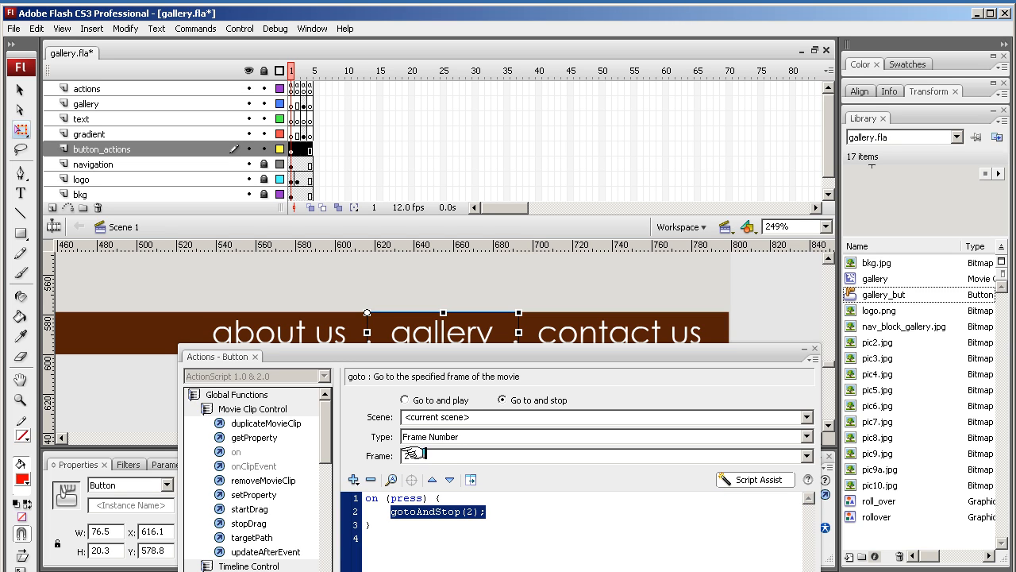
Step: Set the gallery button's goto to stop at frame 3 and close the Actions panel
type("3")
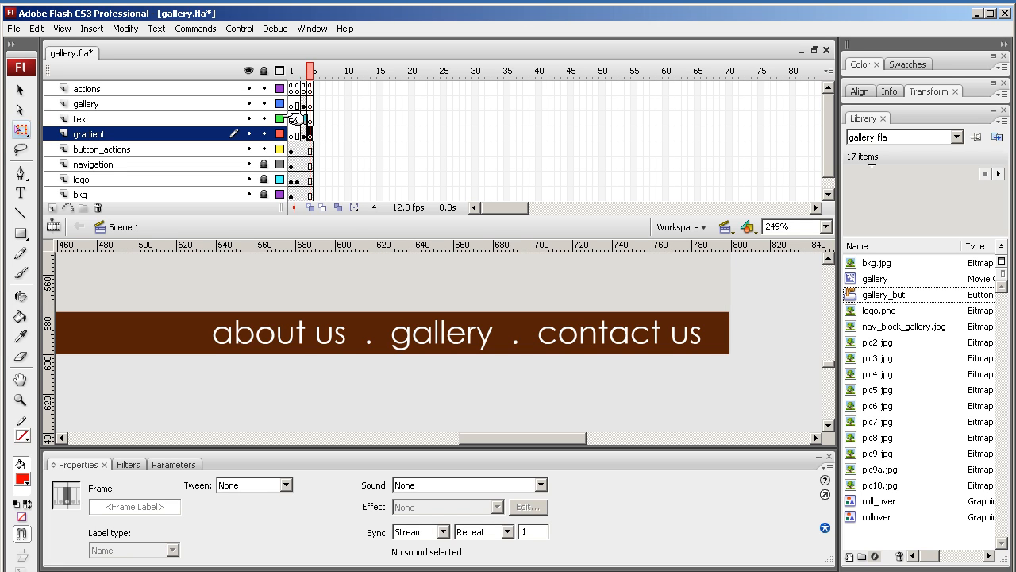
left_click(82, 118)
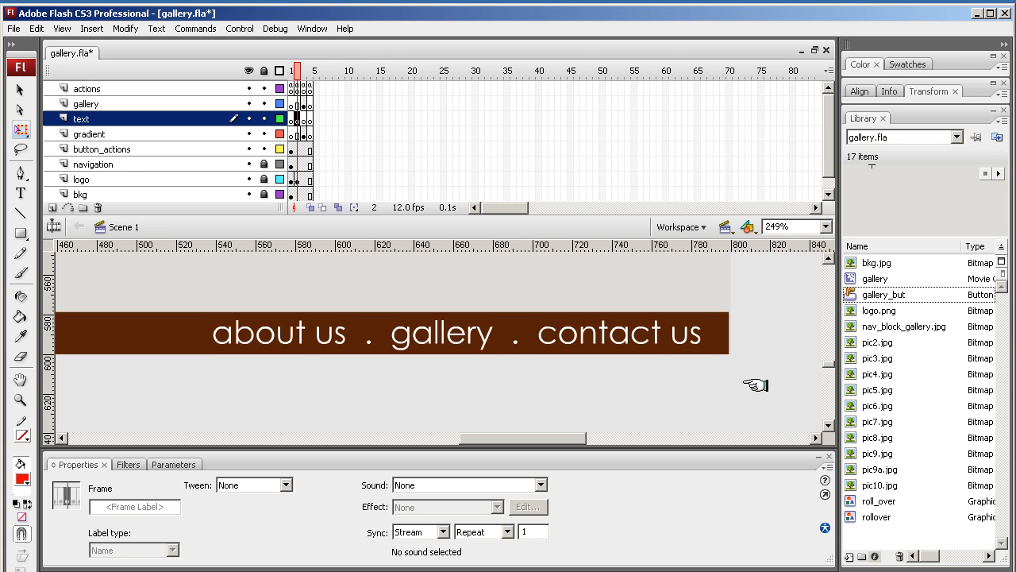
mouse_move(650, 216)
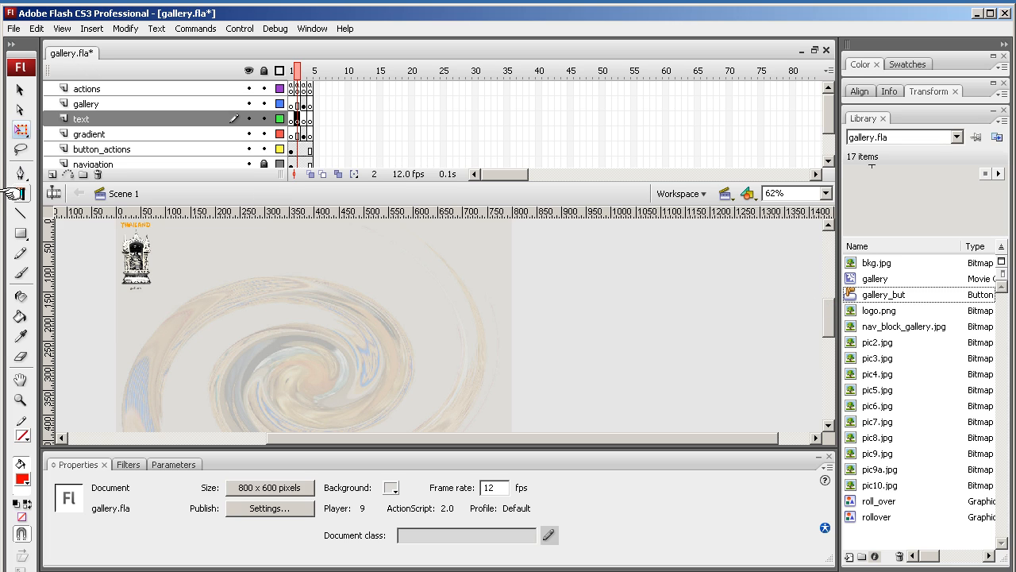
Step: Draw a wide static text box across the top of the stage
left_click(20, 192)
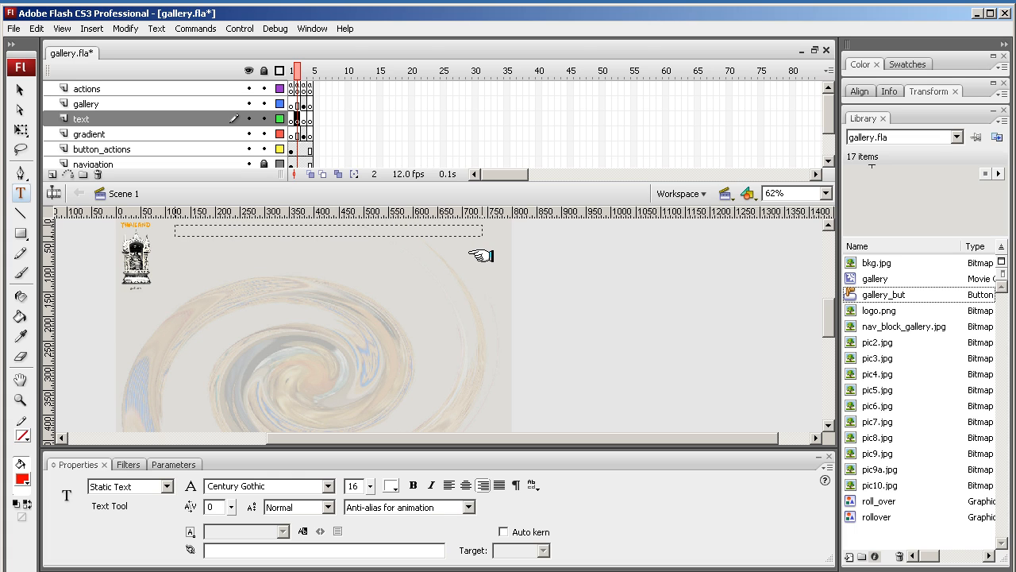
left_click(326, 230)
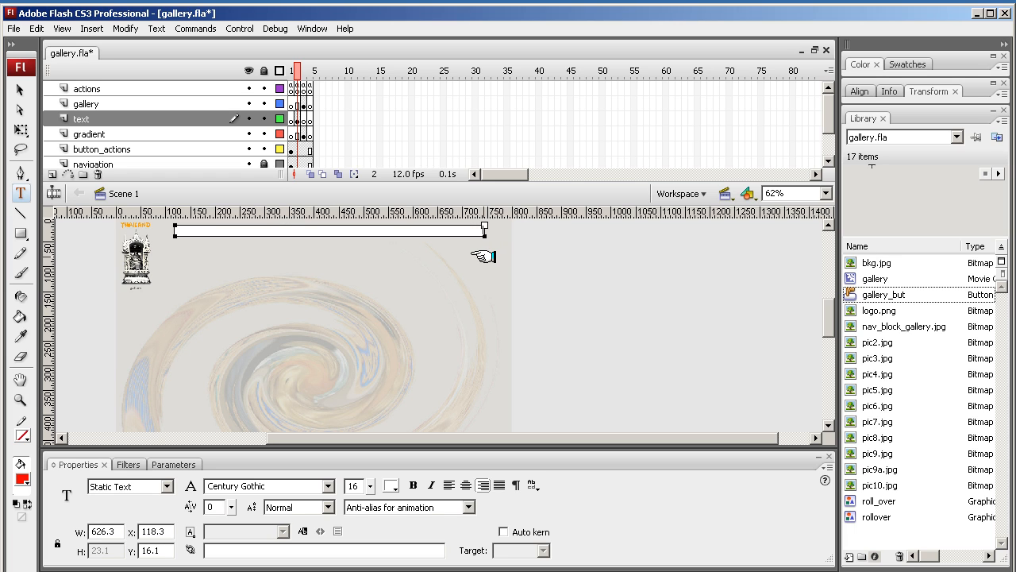
mouse_move(378, 245)
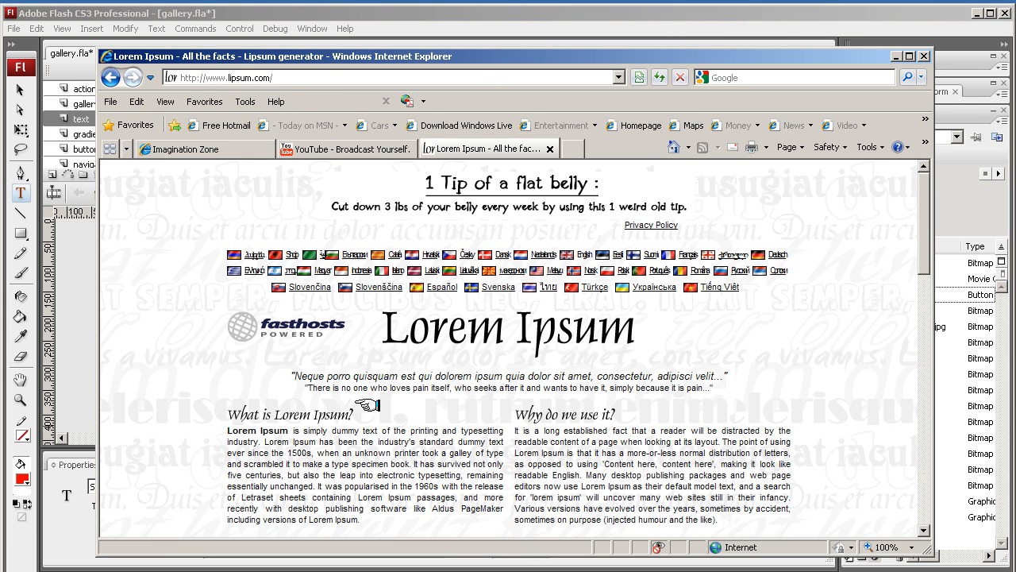
Step: Scroll through the generated Lorem Ipsum paragraphs on lipsum.com
scroll("down", 3)
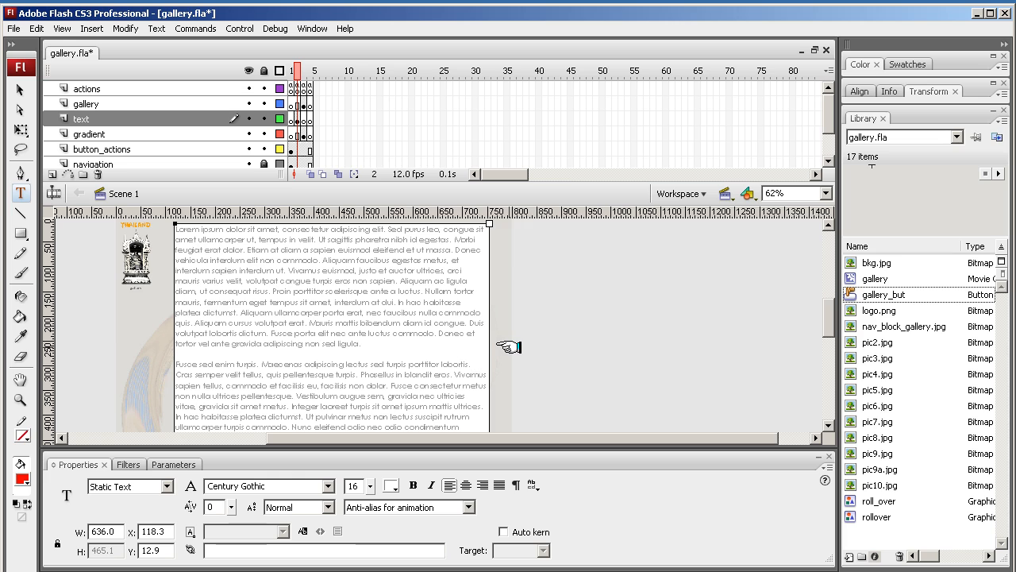
Step: Type an 'About Us' heading at the start of the pasted Lorem Ipsum text
left_click(406, 487)
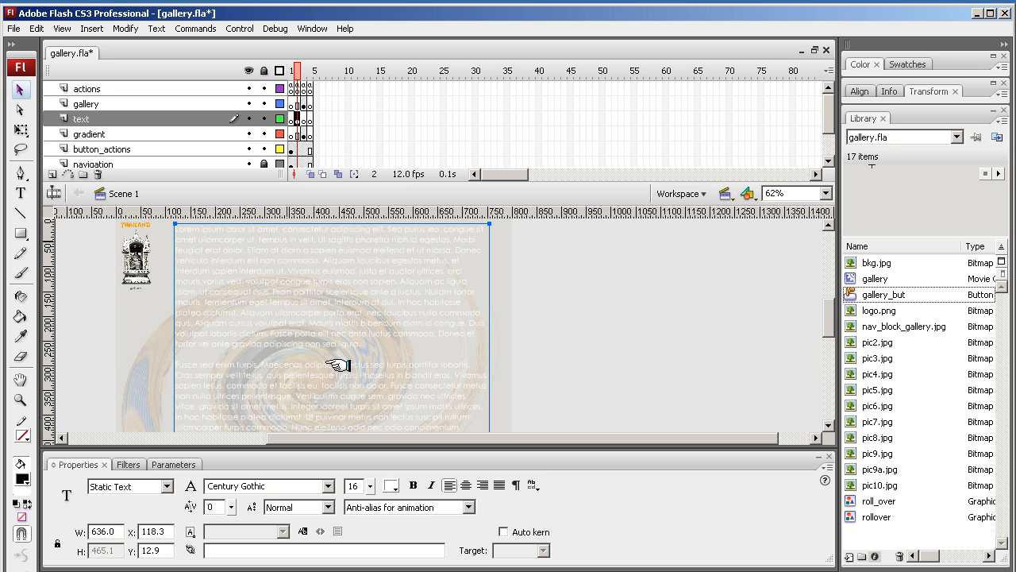
left_click(399, 506)
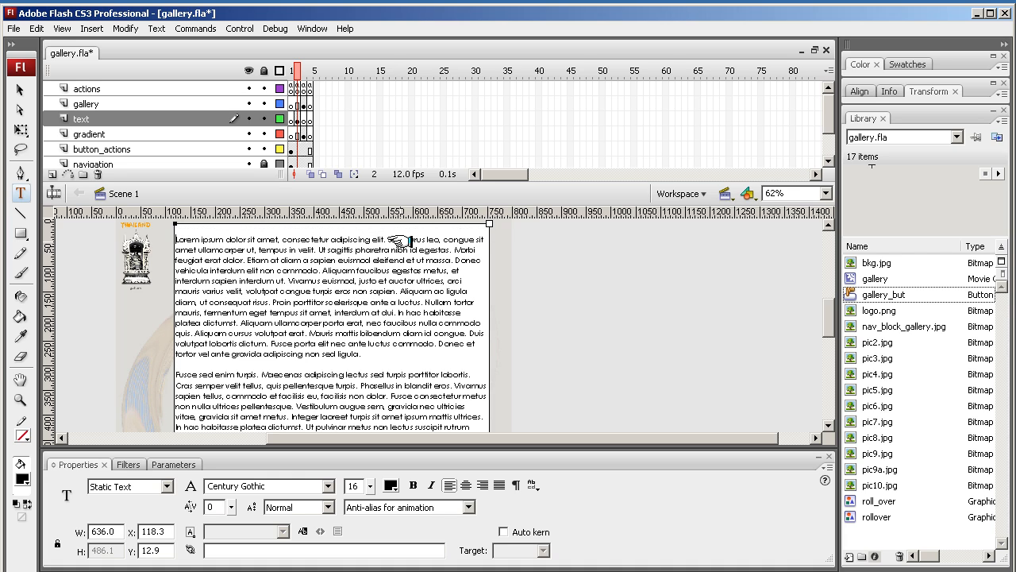
type("About")
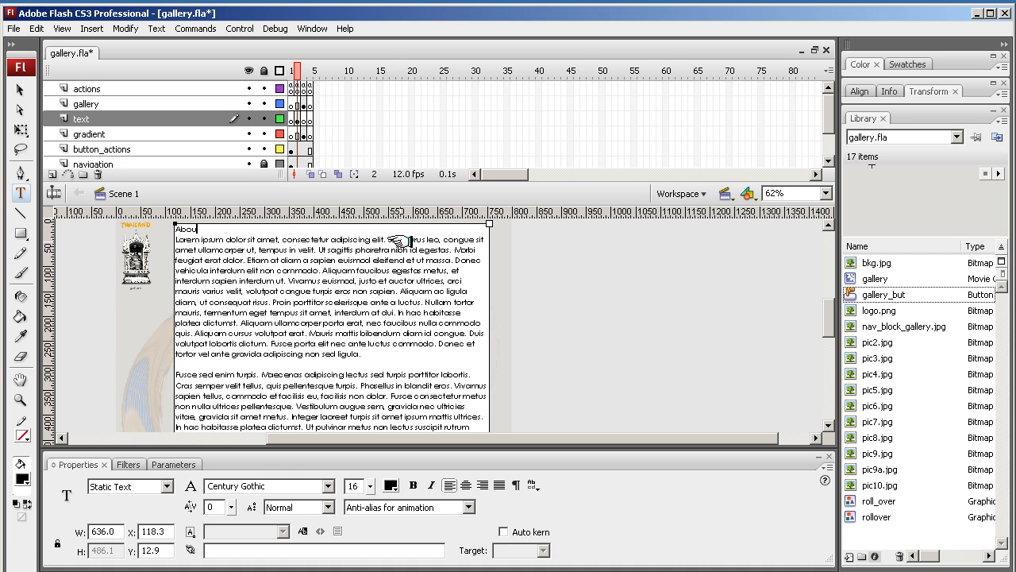
type("Us")
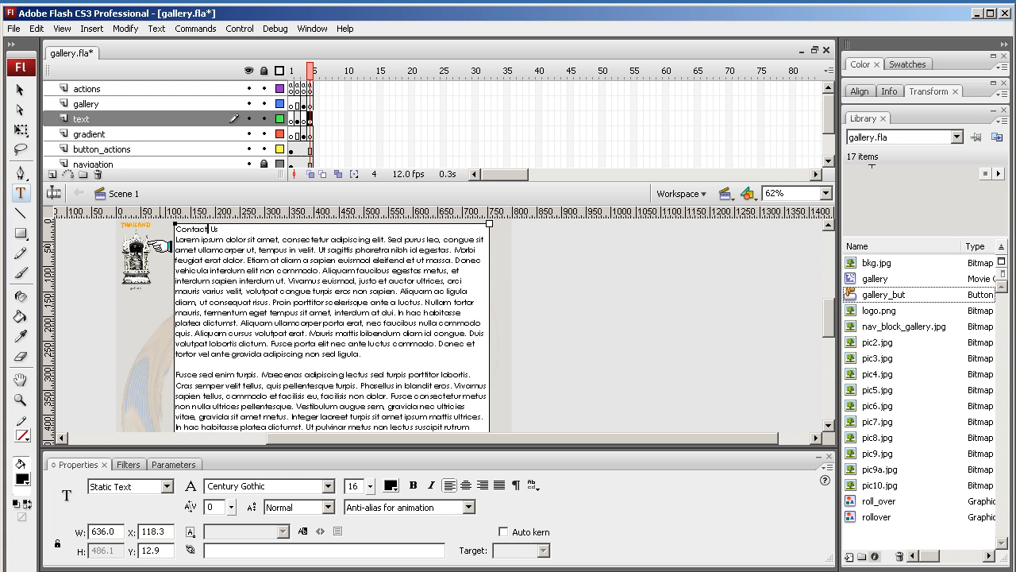
mouse_move(833, 313)
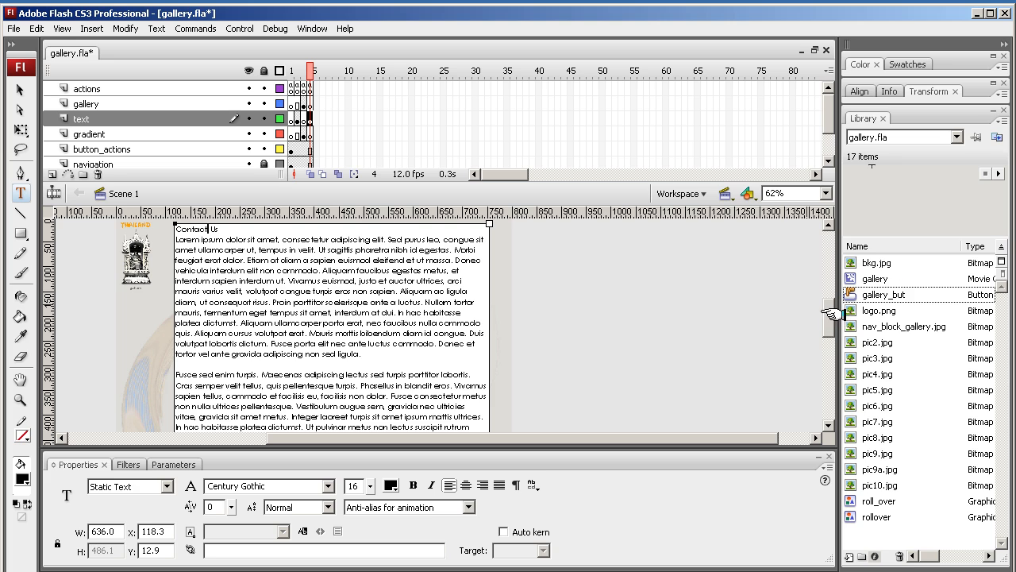
Step: Add contact lines below the text: Contact Name, Tel: 12345678, and an email address
scroll("down", 3)
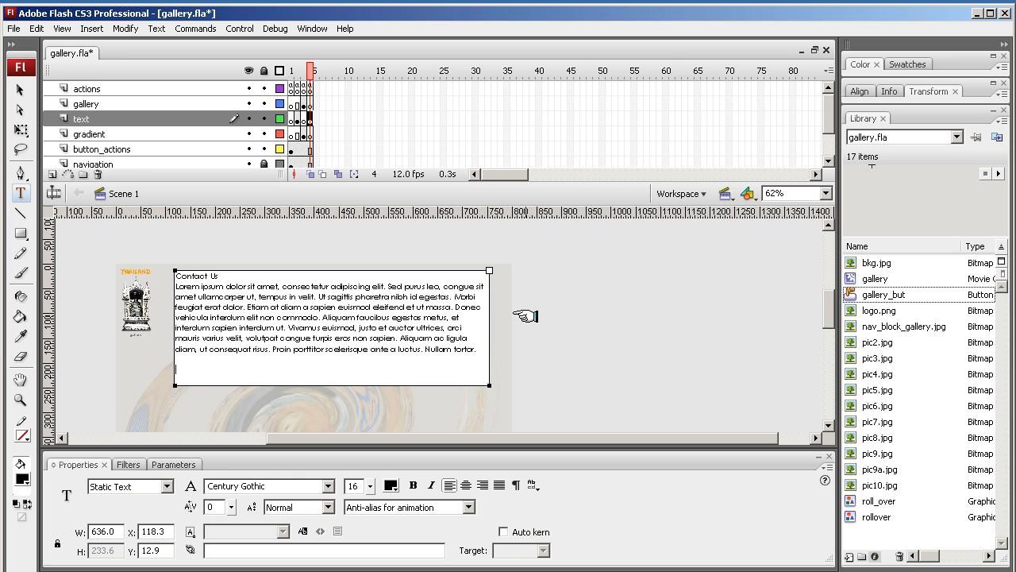
type("c")
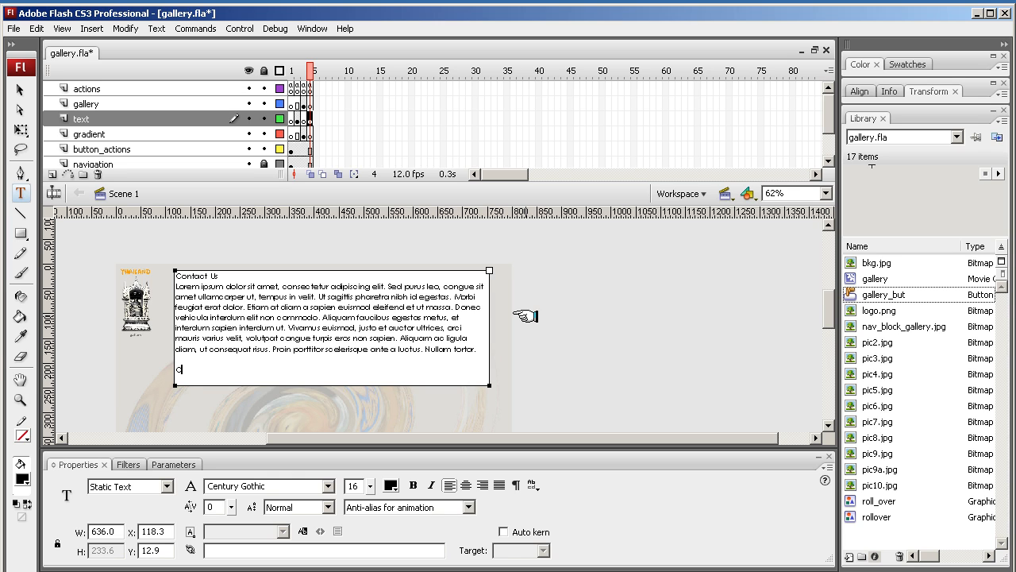
type("Contact Name: David")
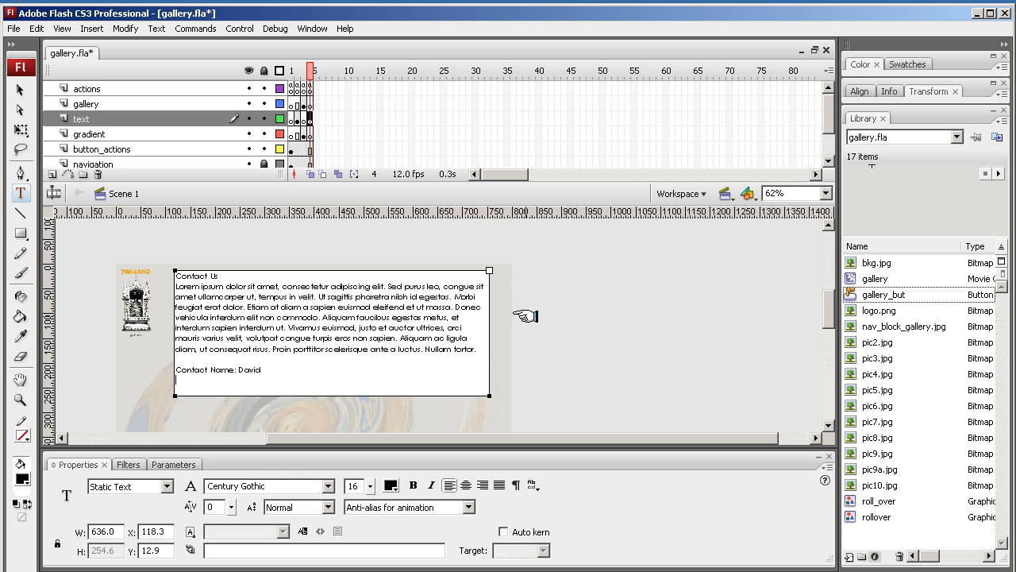
type("Tel: 1")
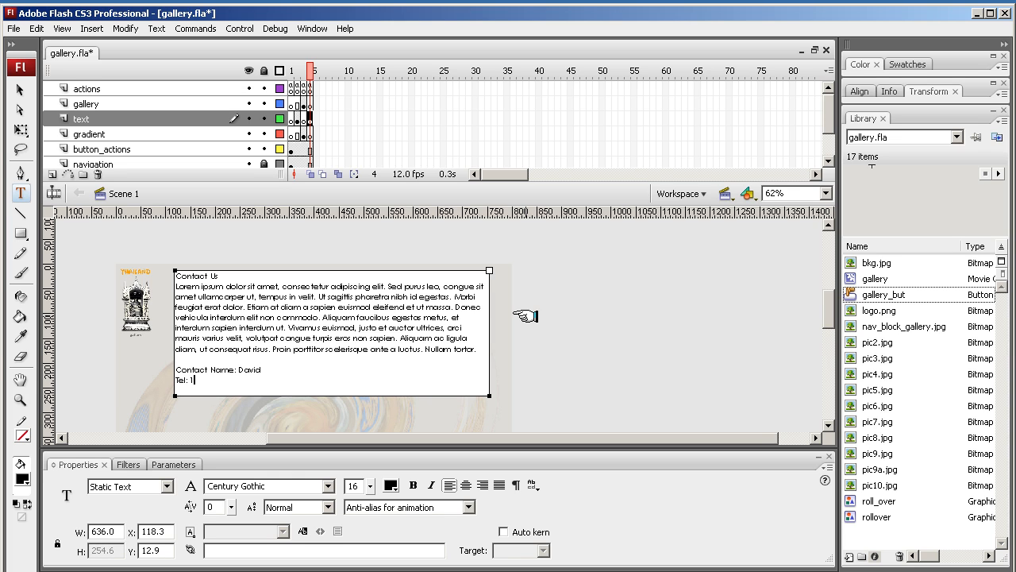
type("2345678")
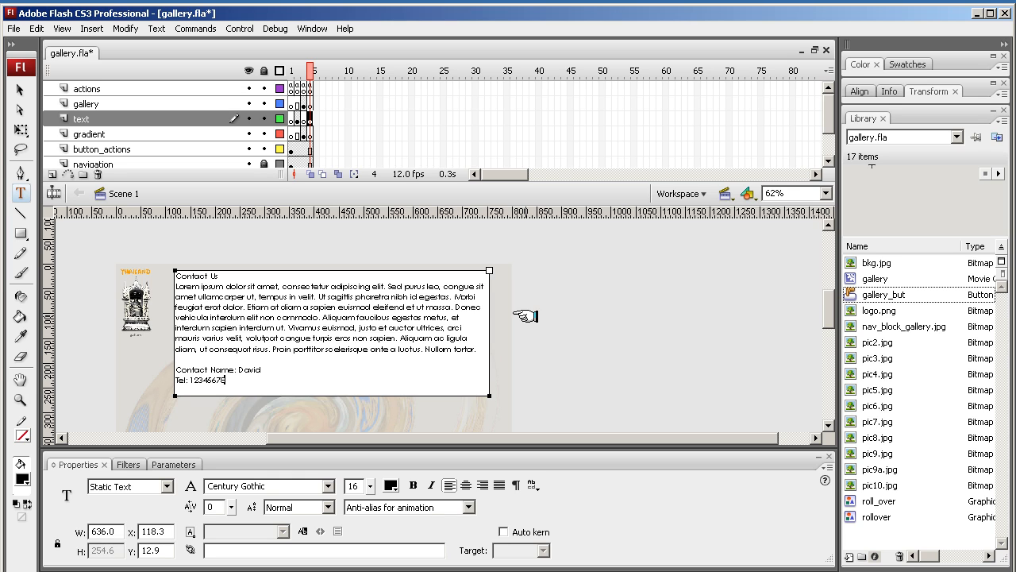
type("email:")
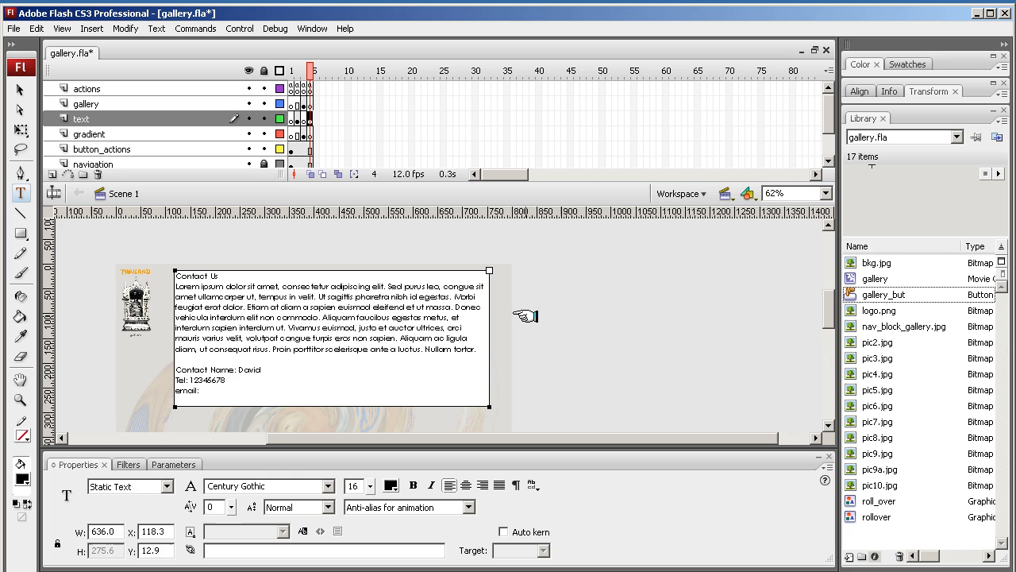
type("test@test")
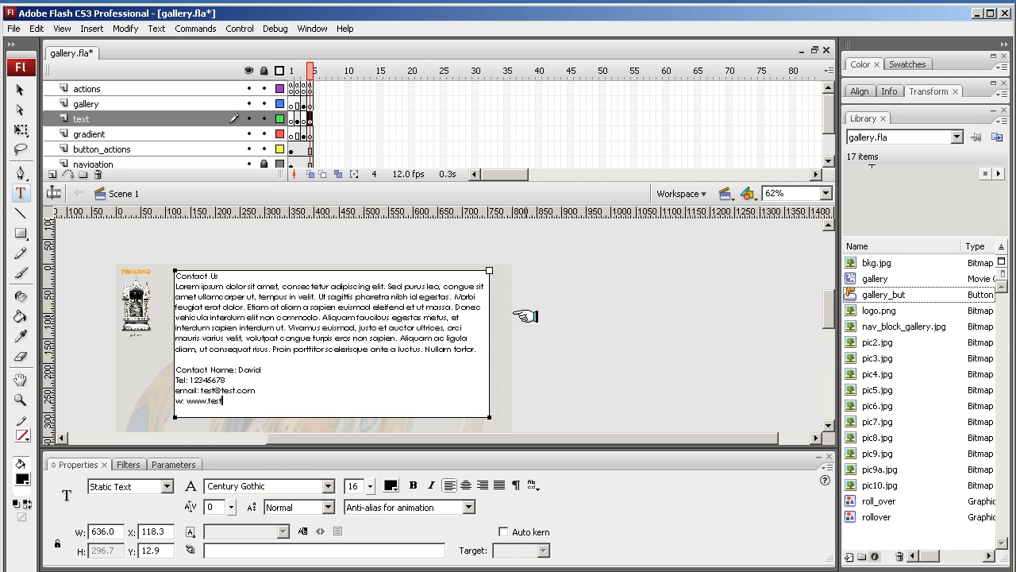
type(".com")
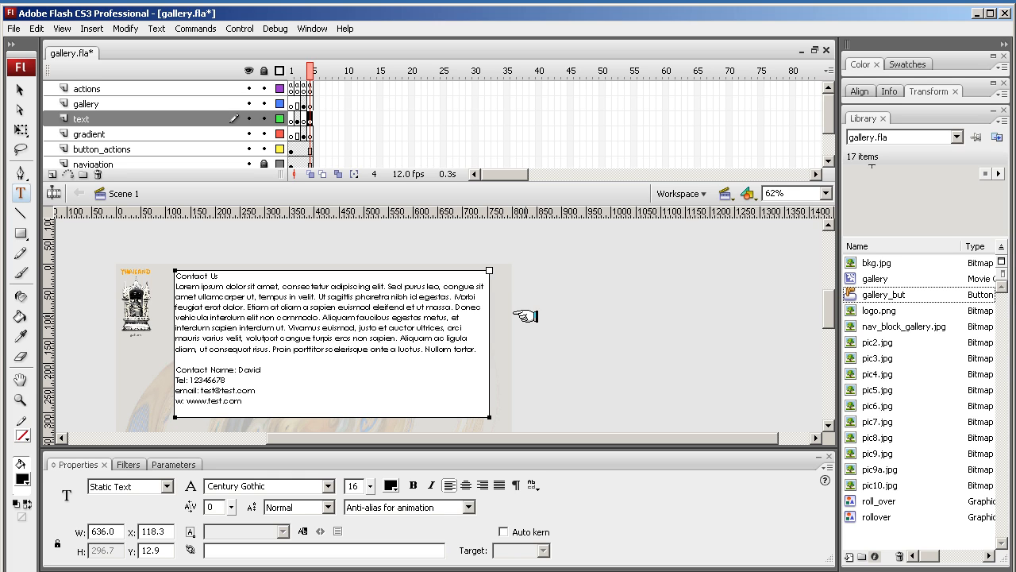
mouse_move(208, 390)
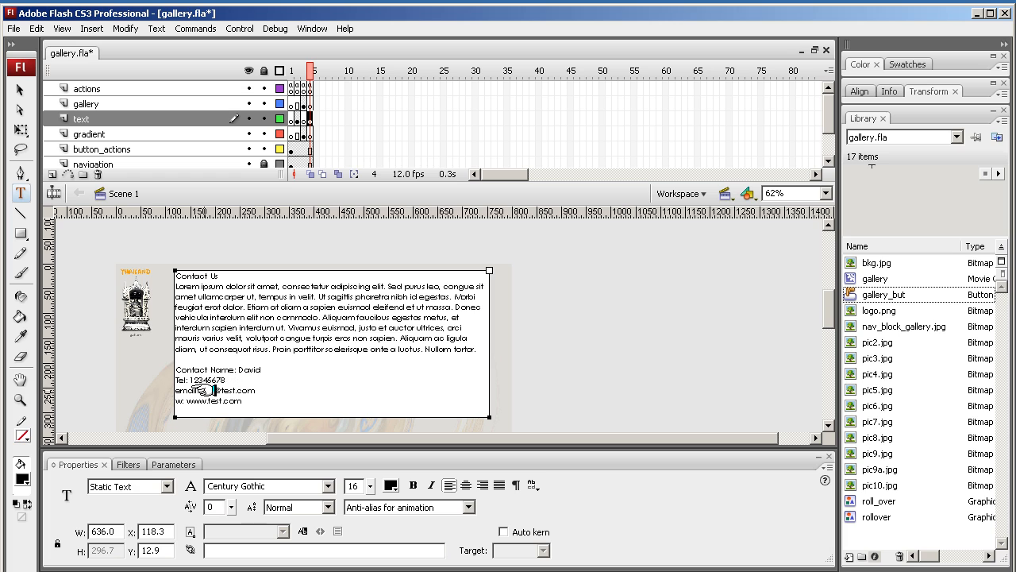
double_click(216, 390)
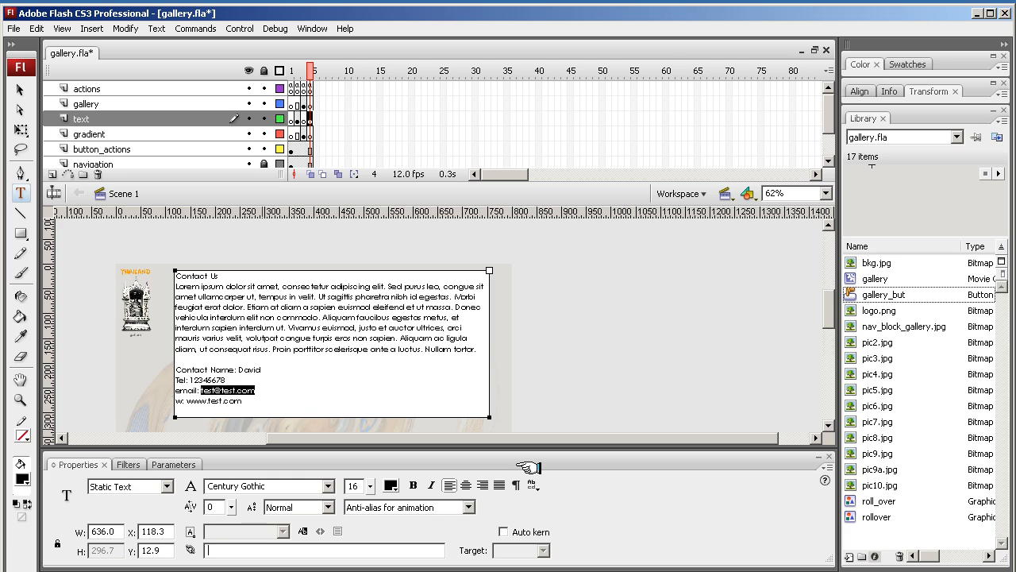
type("mailto:")
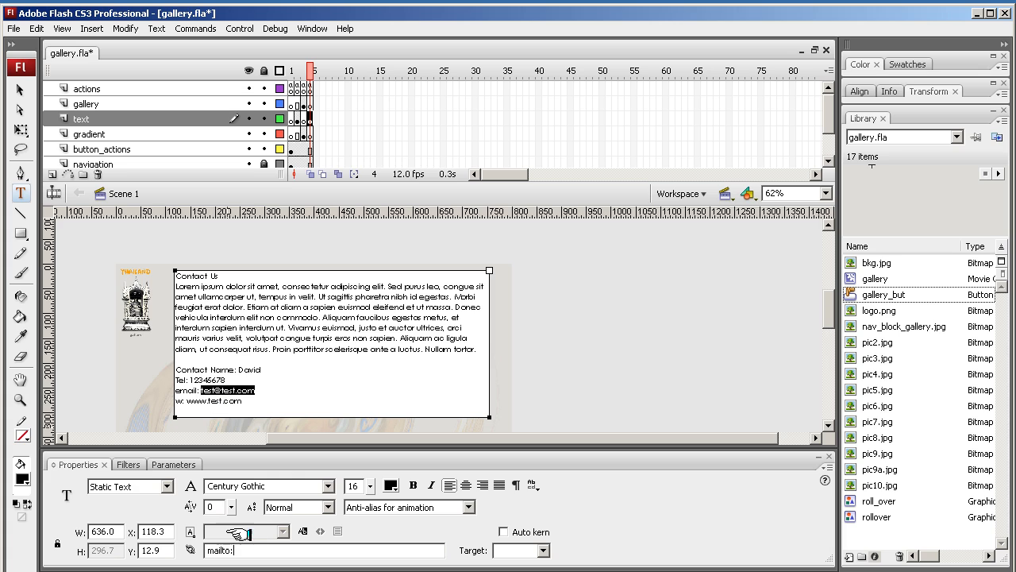
mouse_move(355, 459)
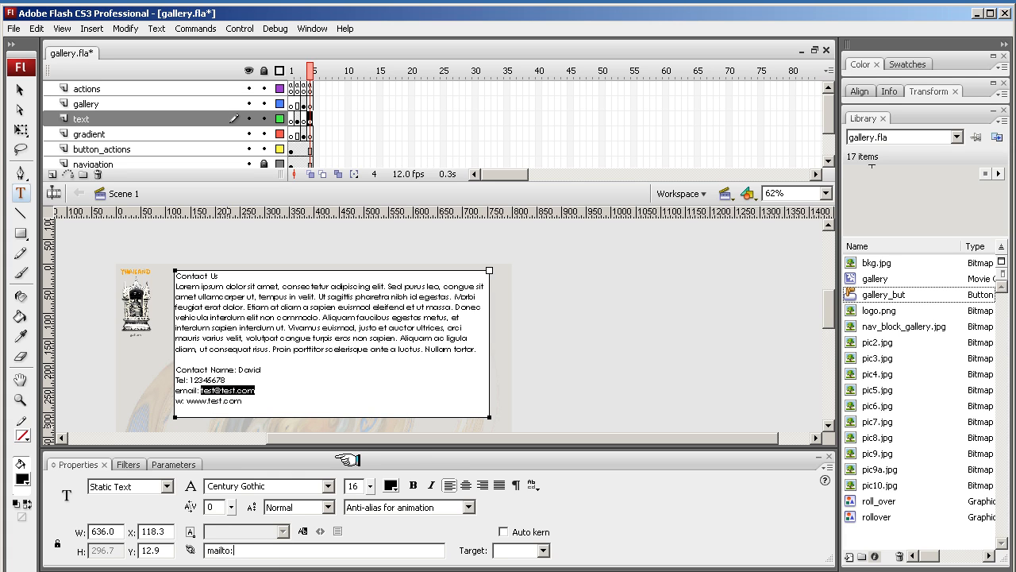
type("test")
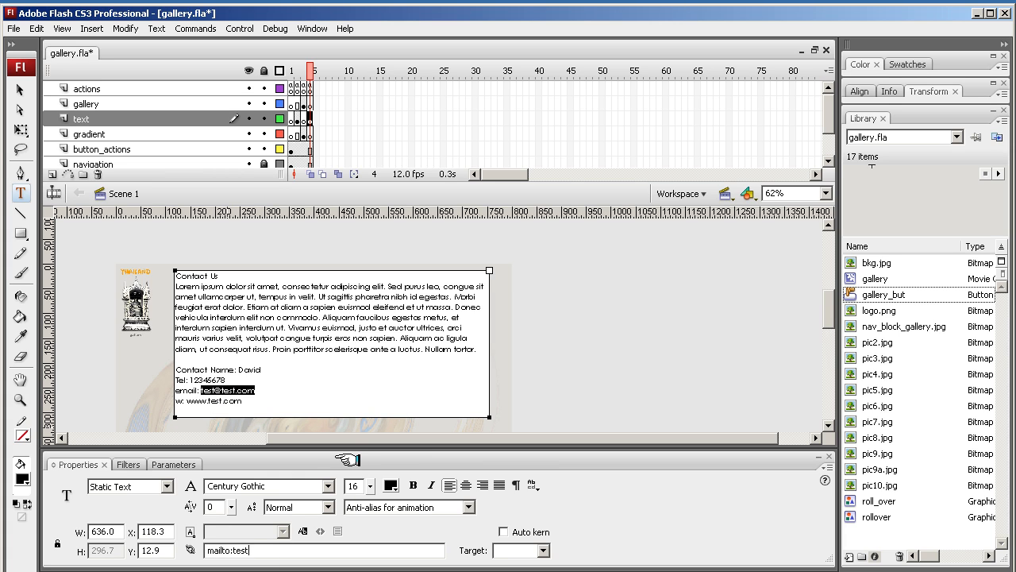
type("@test")
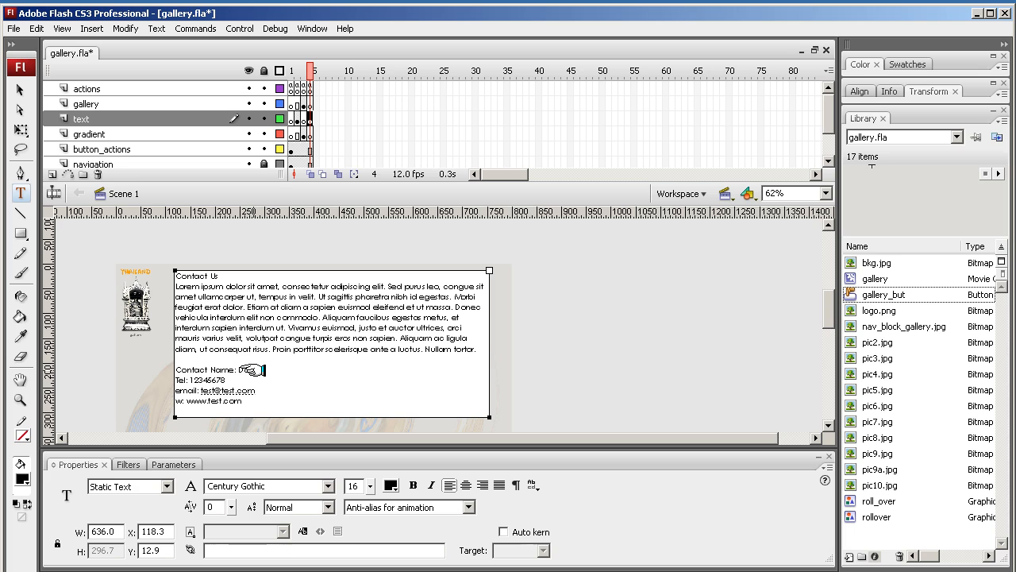
type("David")
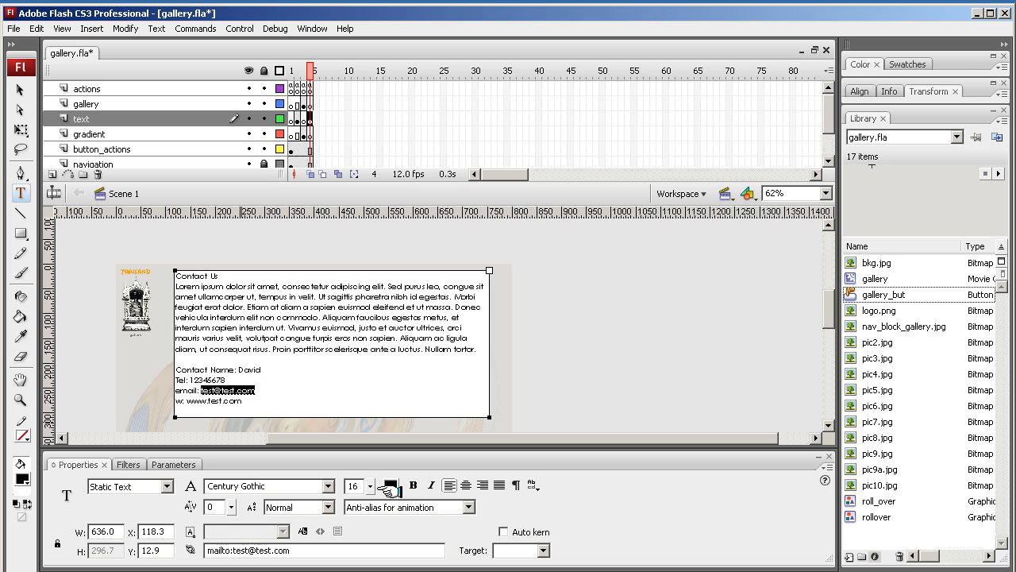
left_click(388, 485)
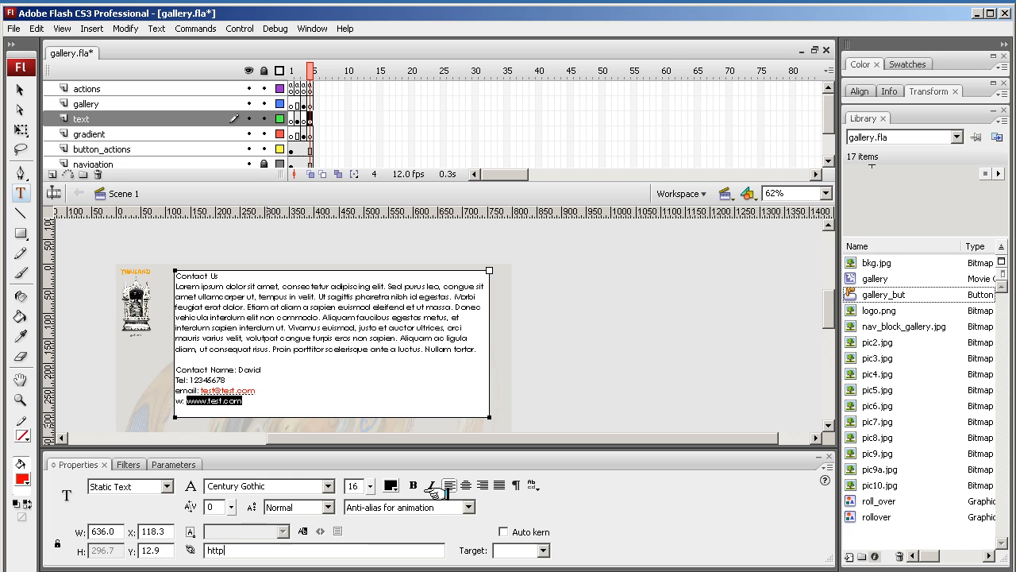
type("://www")
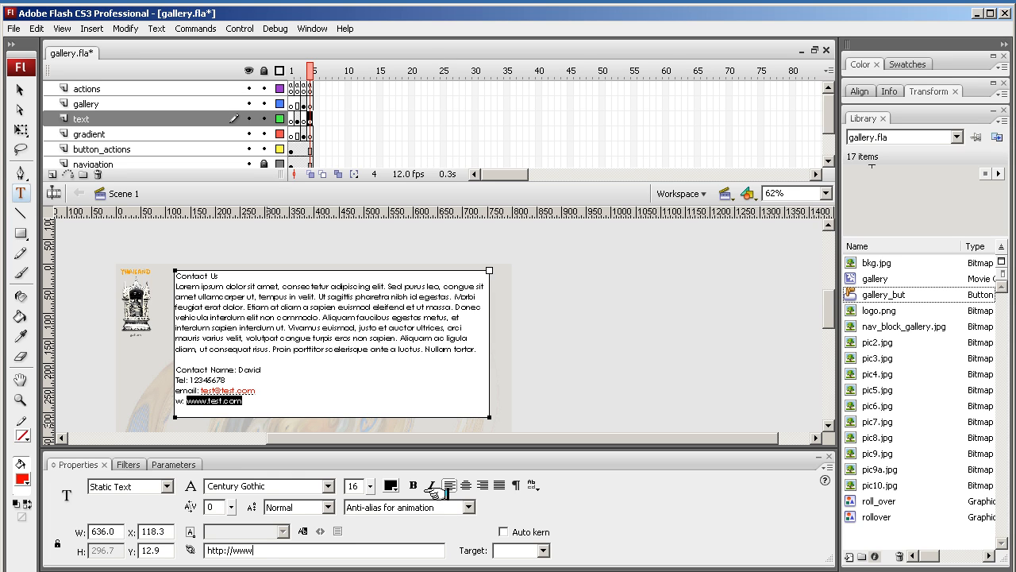
type(".test.com")
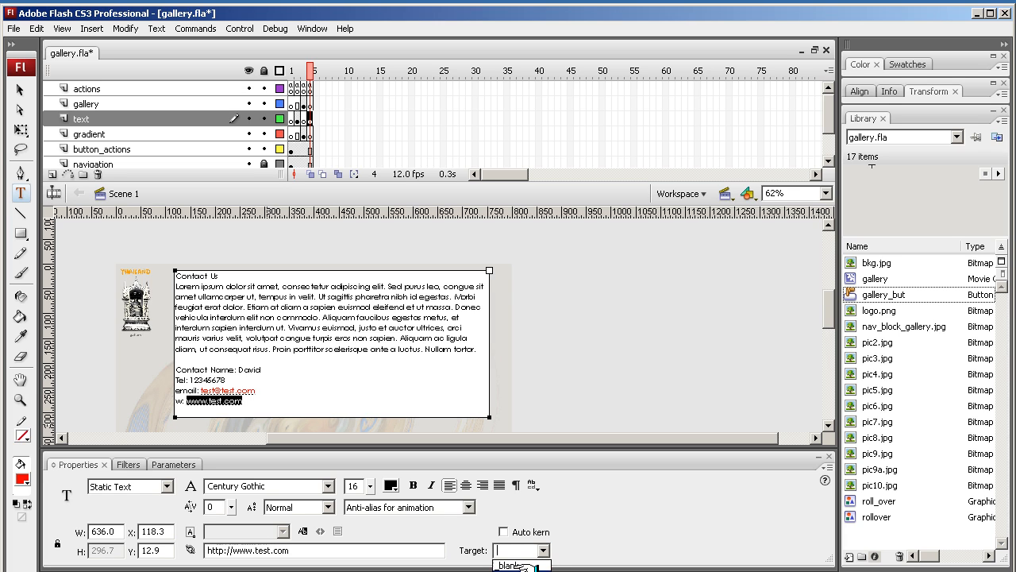
left_click(519, 565)
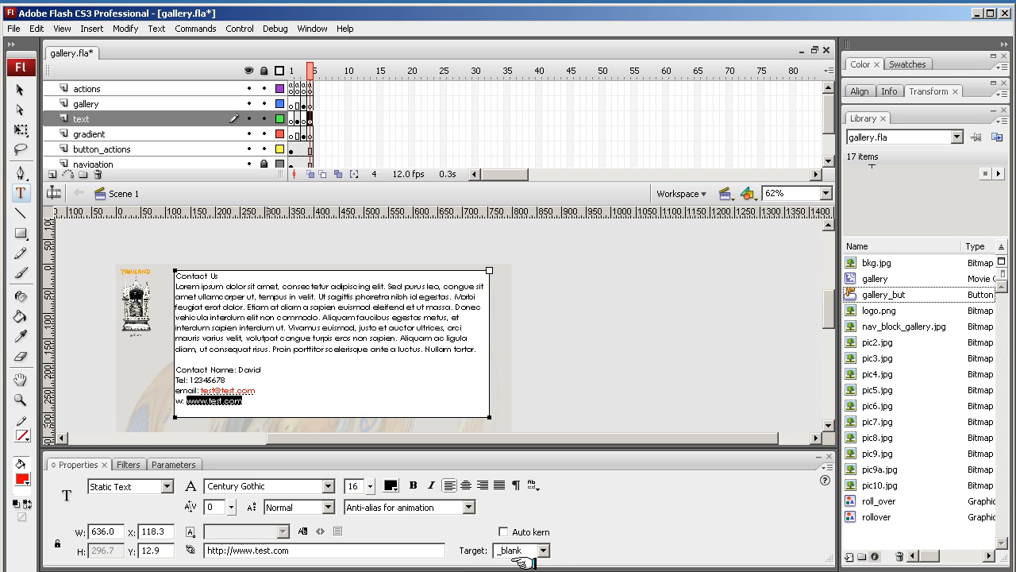
mouse_move(254, 418)
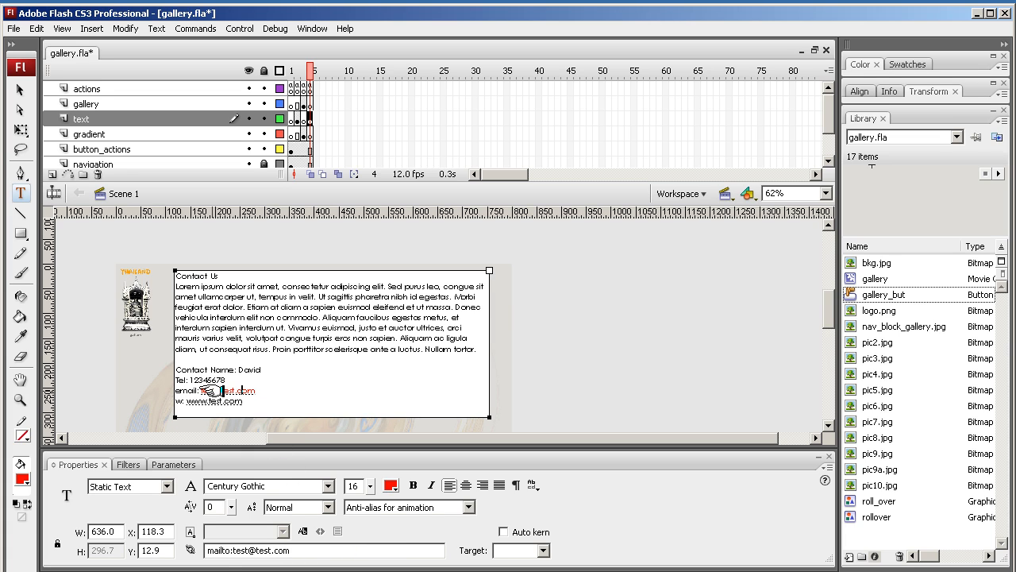
double_click(230, 391)
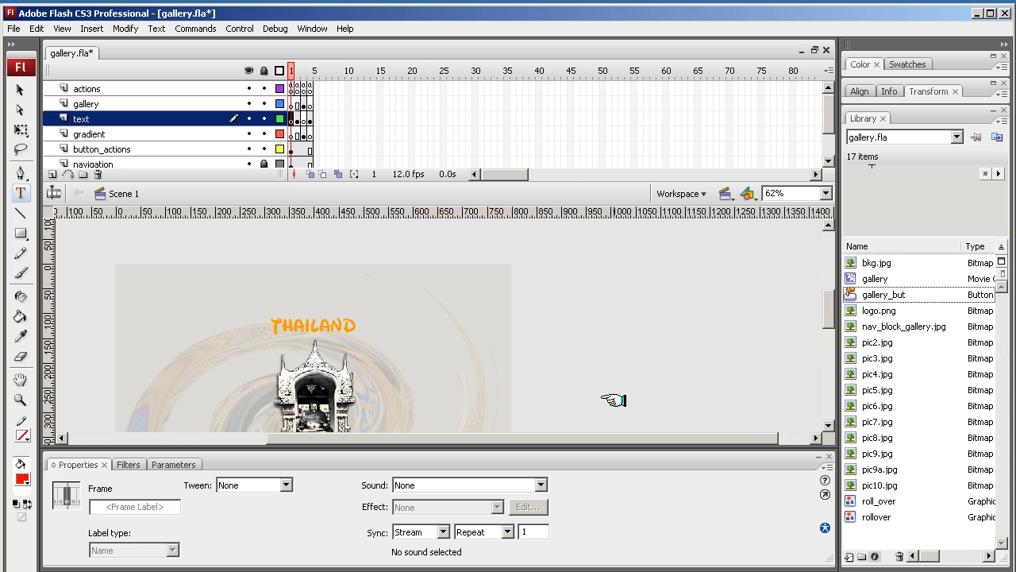
mouse_move(337, 304)
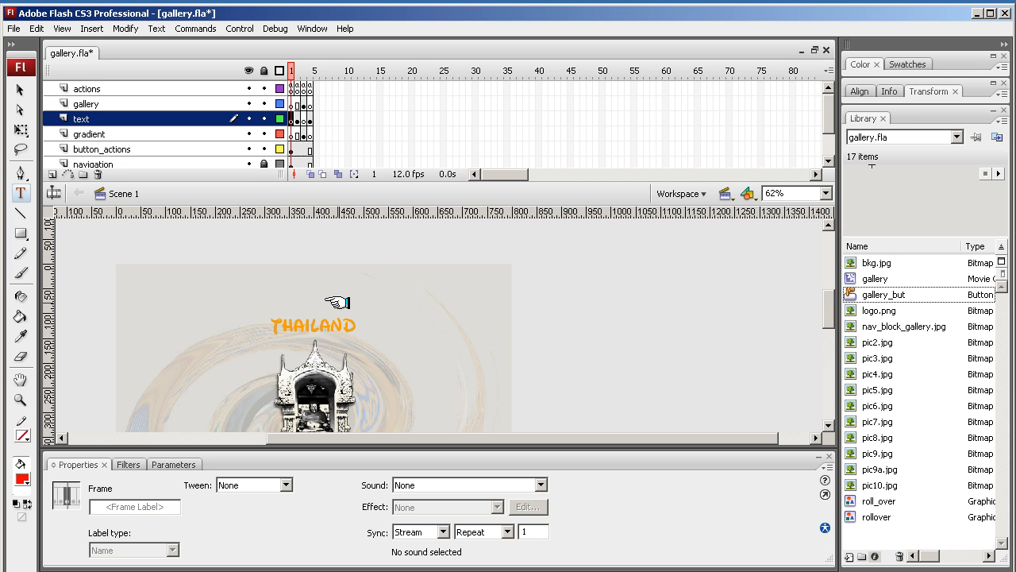
mouse_move(632, 299)
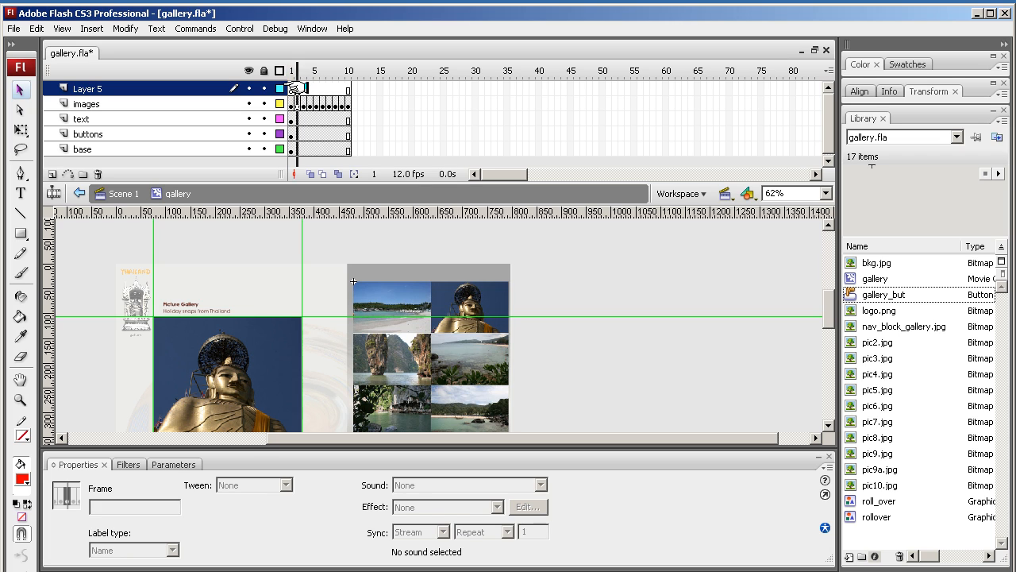
Step: View Layer 5's frame 1 script in the Actions panel, close it, and open the File menu
left_click(313, 71)
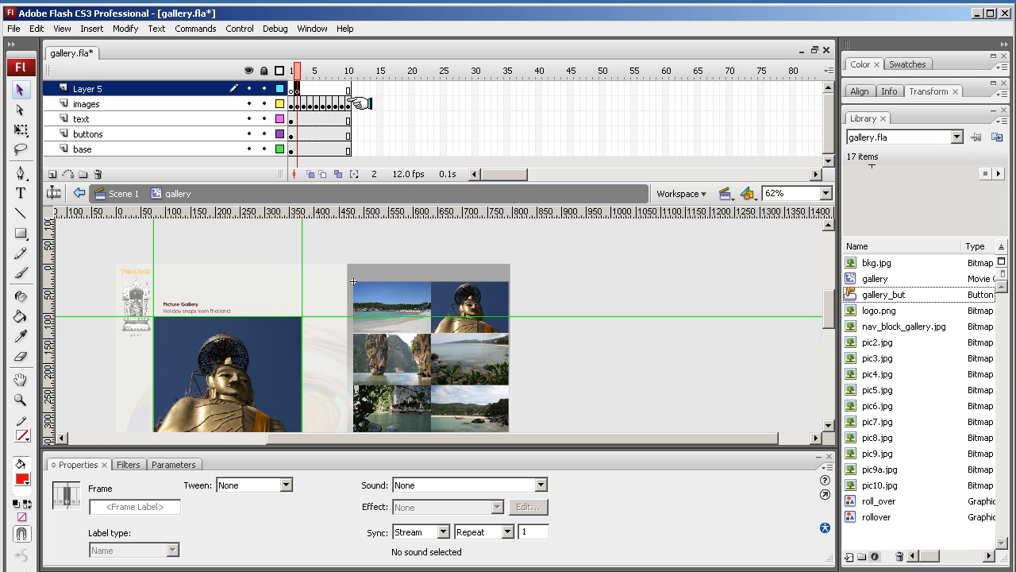
left_click(293, 70)
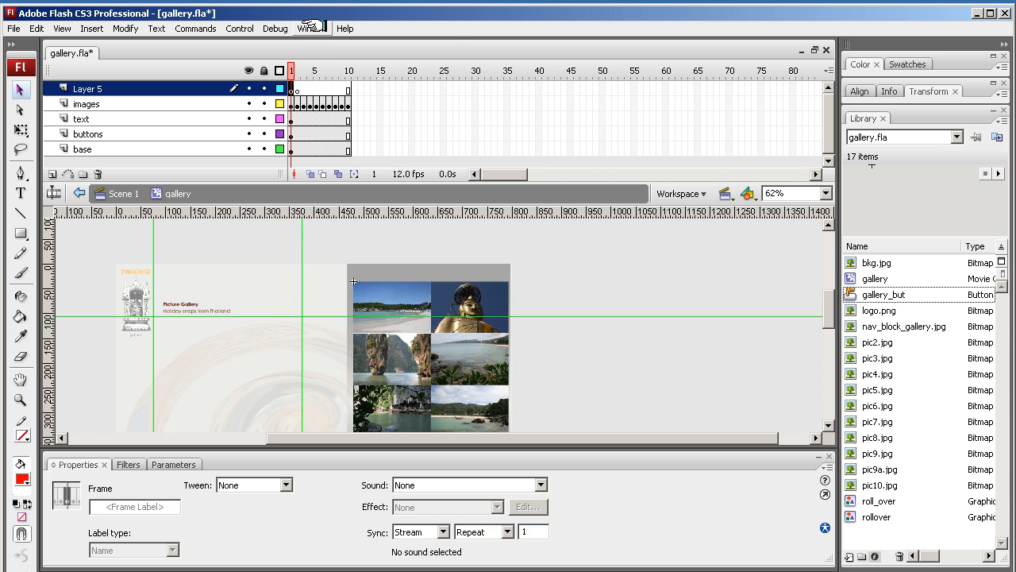
left_click(303, 28)
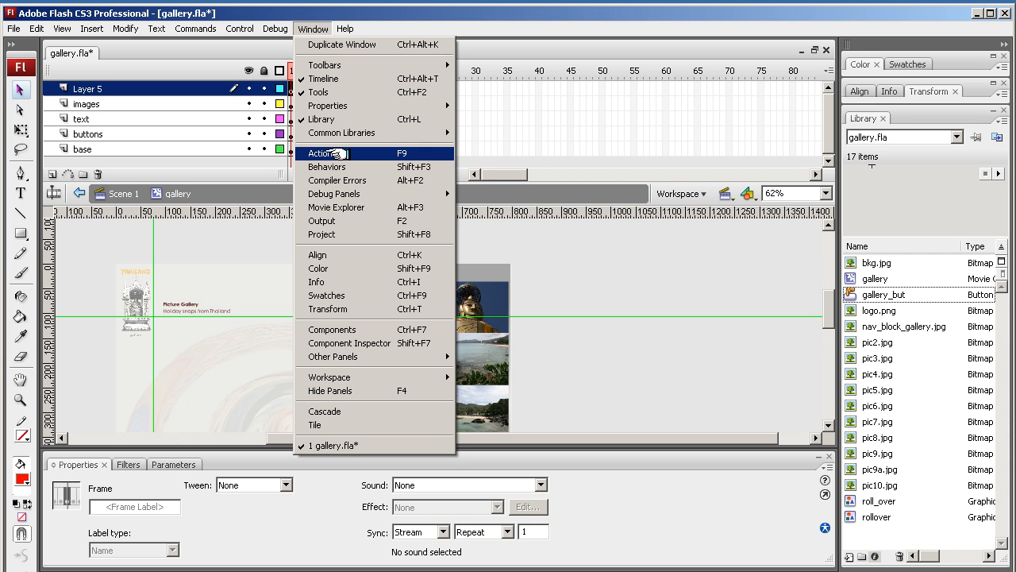
left_click(322, 153)
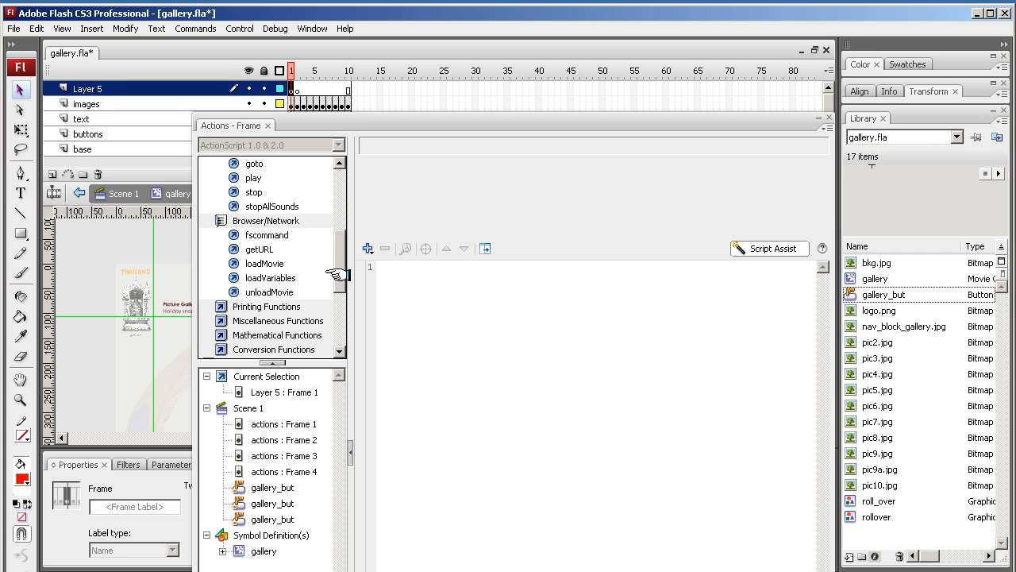
double_click(254, 193)
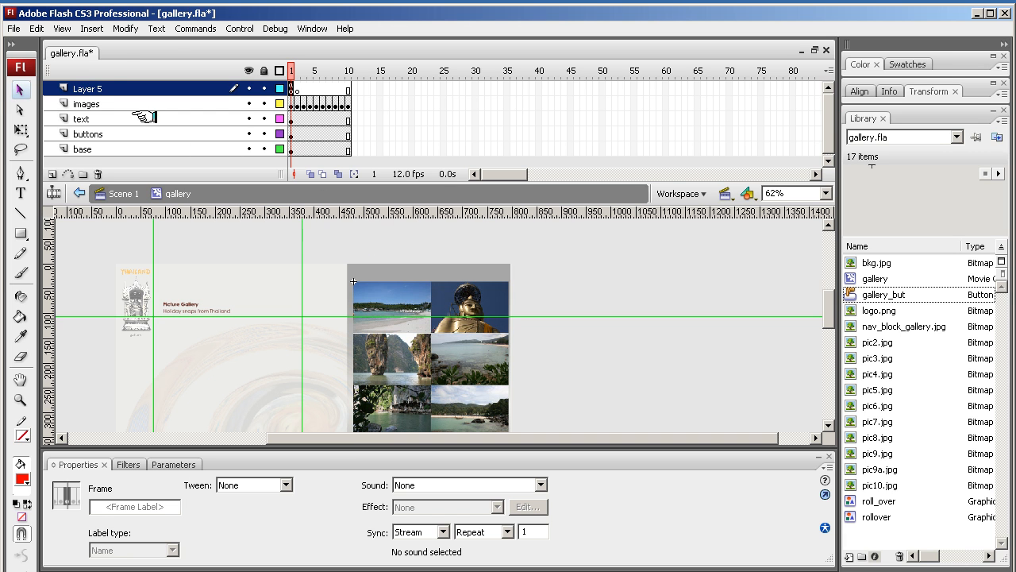
left_click(13, 28)
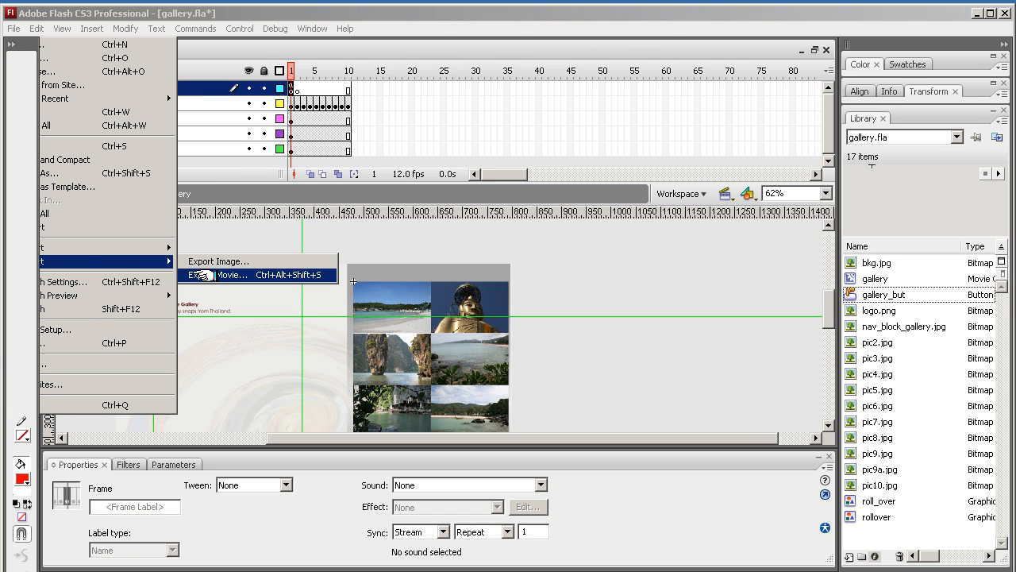
Step: Export the movie as gallery.swf into Desktop > flash_site > www, replacing the existing file
left_click(230, 274)
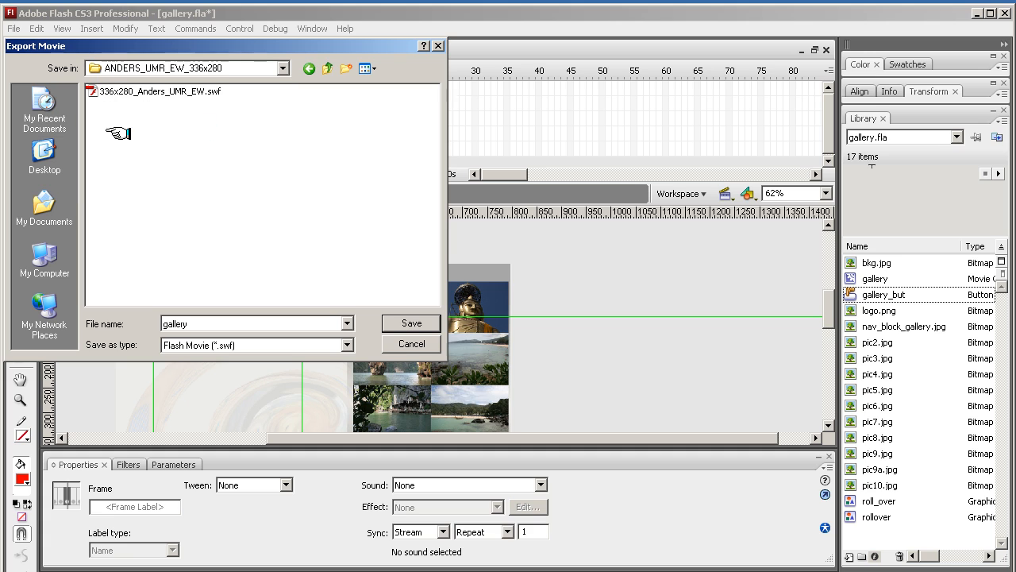
left_click(313, 68)
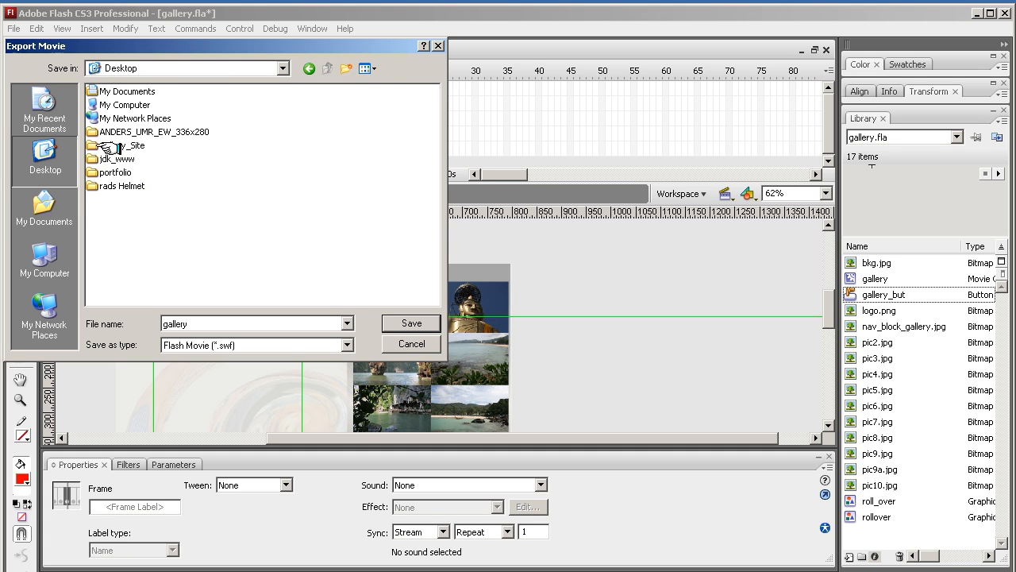
double_click(123, 145)
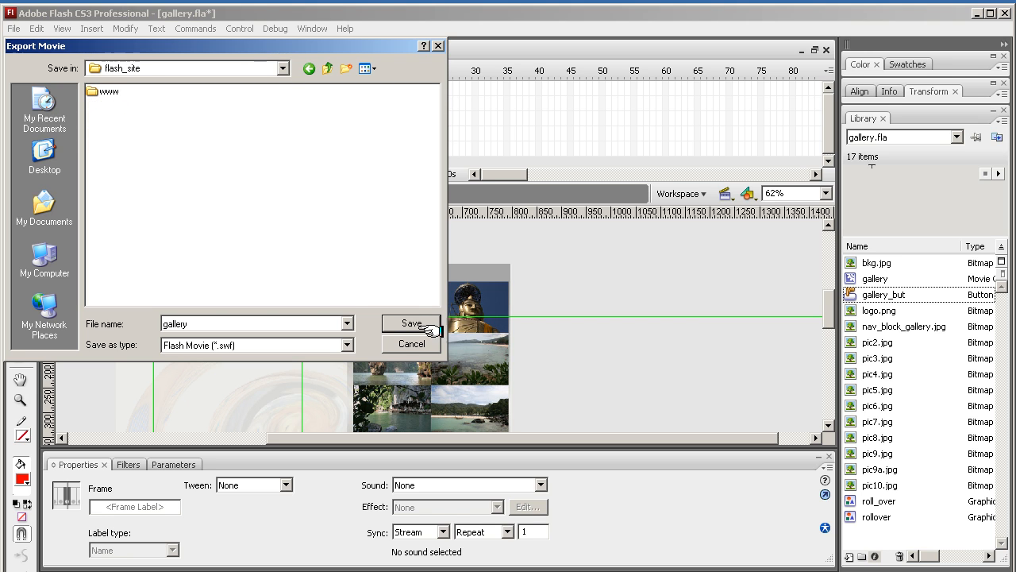
double_click(104, 100)
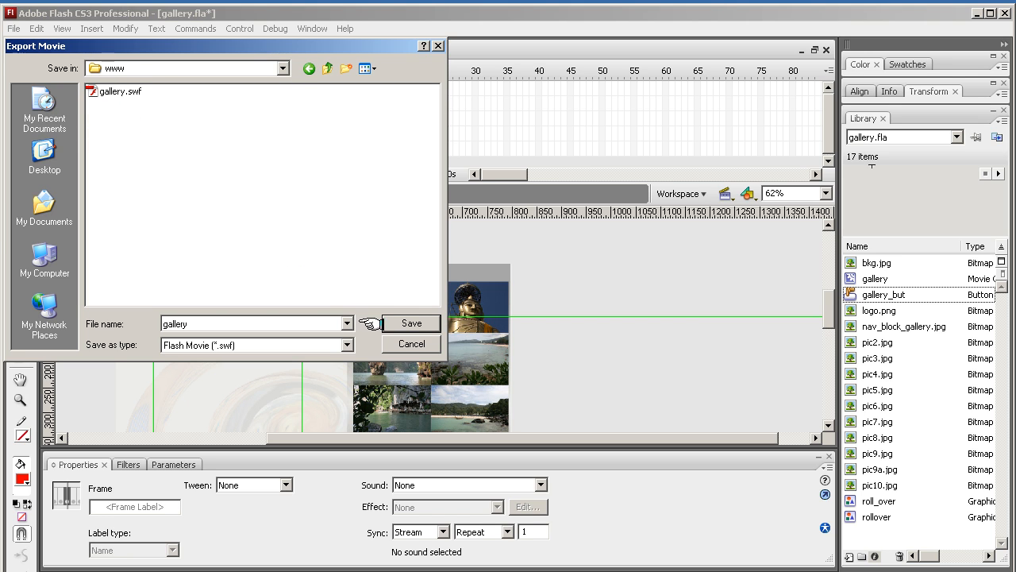
left_click(411, 322)
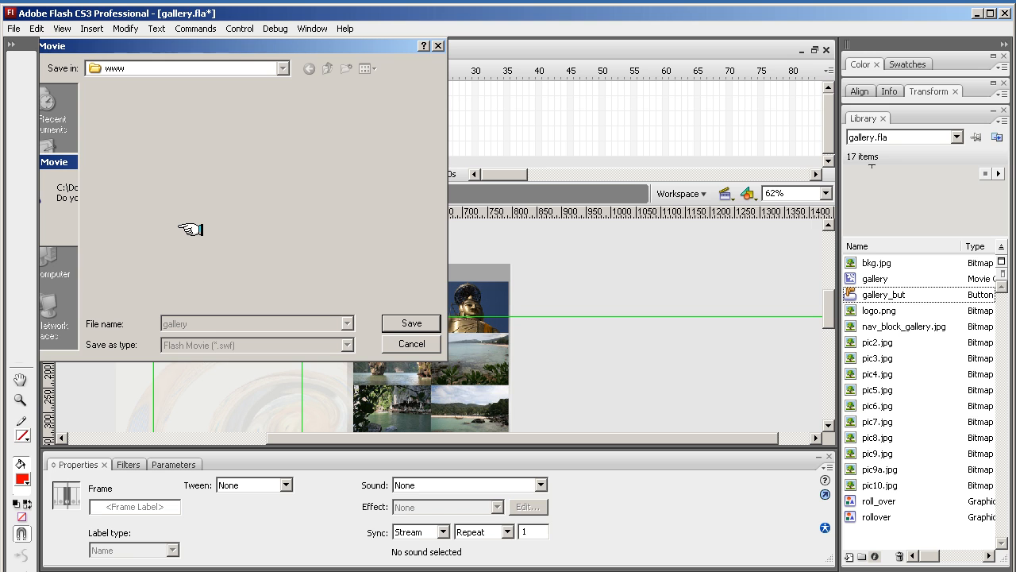
left_click(411, 323)
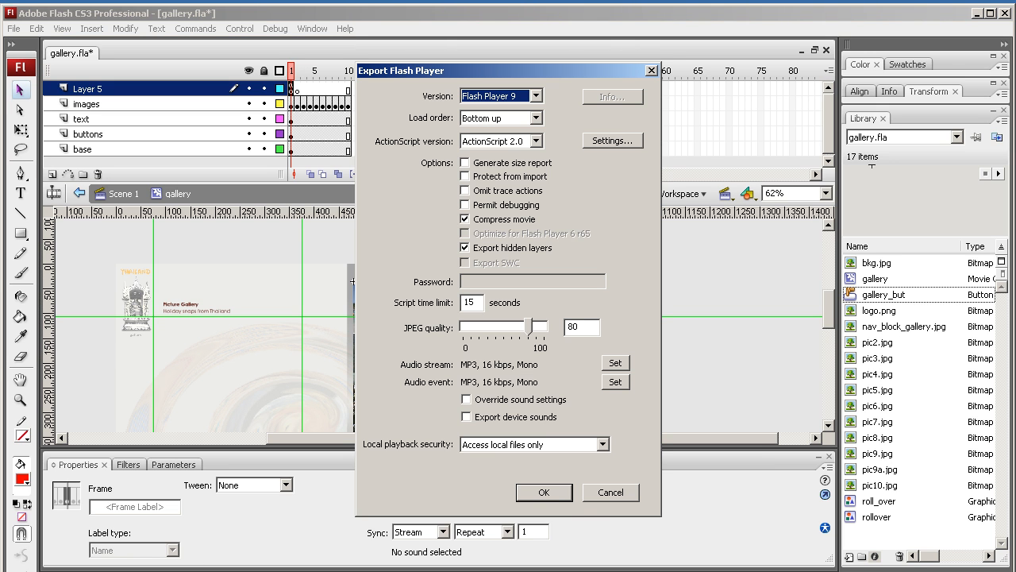
left_click(545, 492)
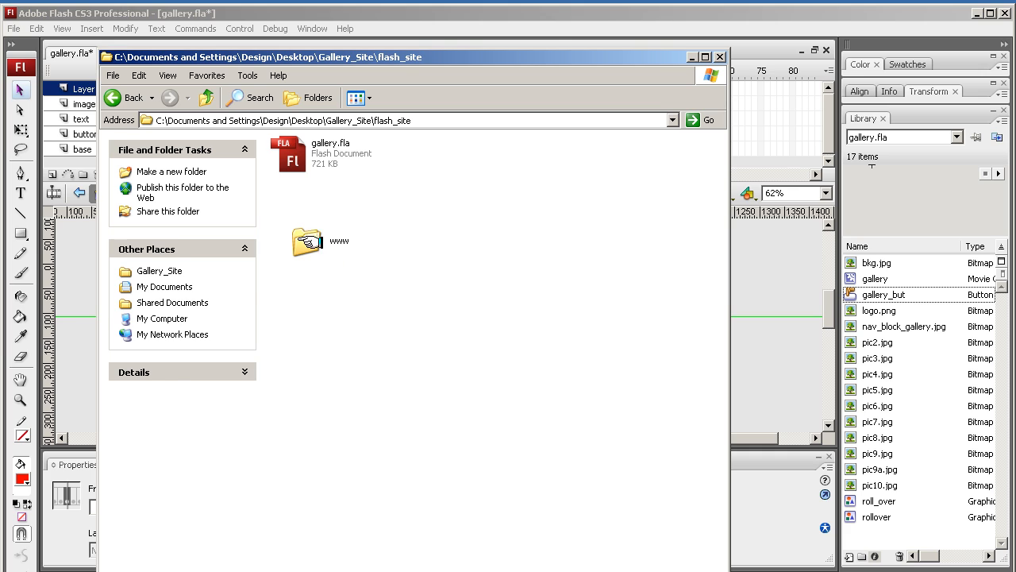
Step: Play gallery.swf from www and test About Us, gallery thumbnails (rock pillar, sunset), and Contact Us
double_click(306, 238)
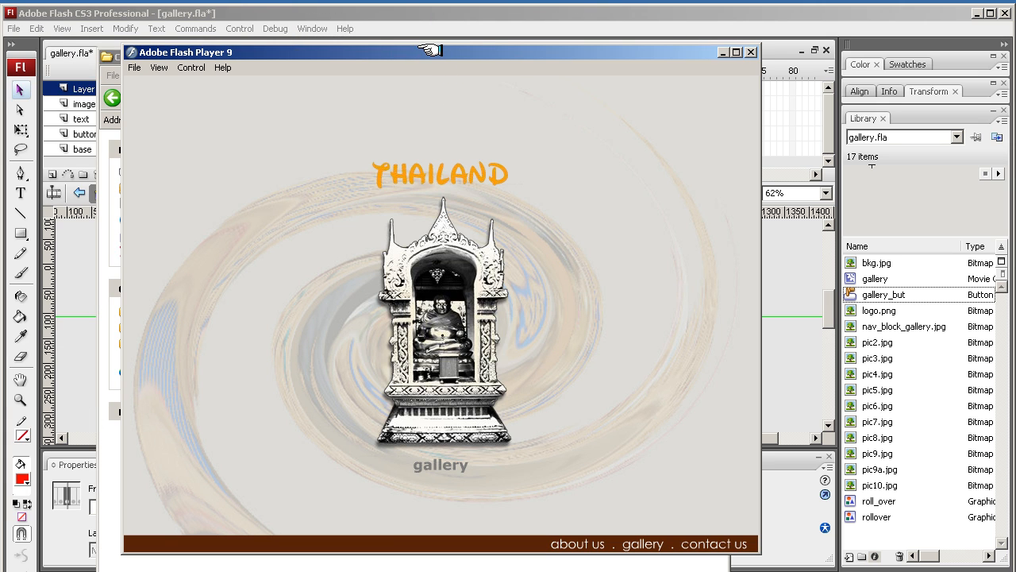
left_click_drag(429, 52, 413, 44)
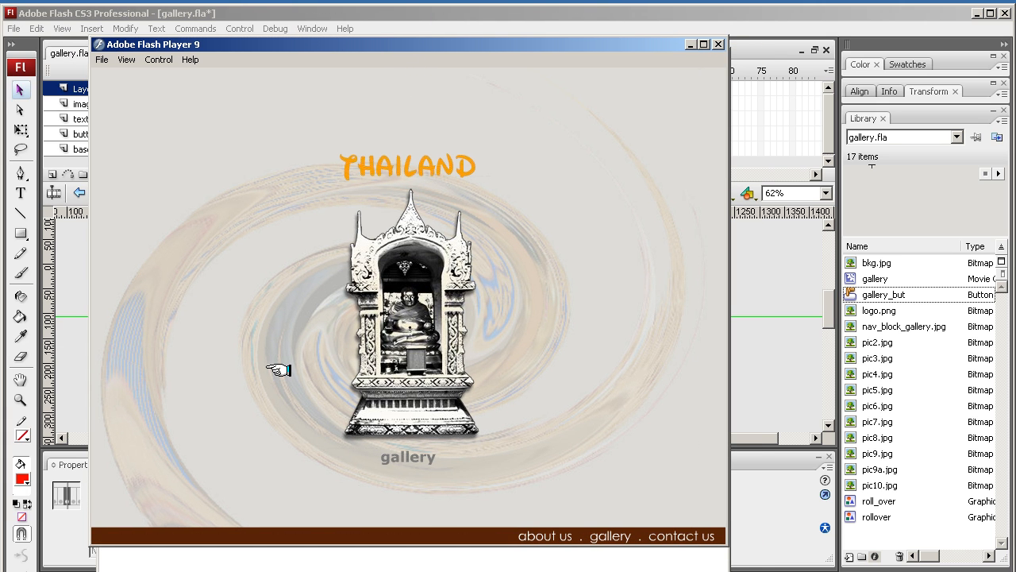
mouse_move(264, 260)
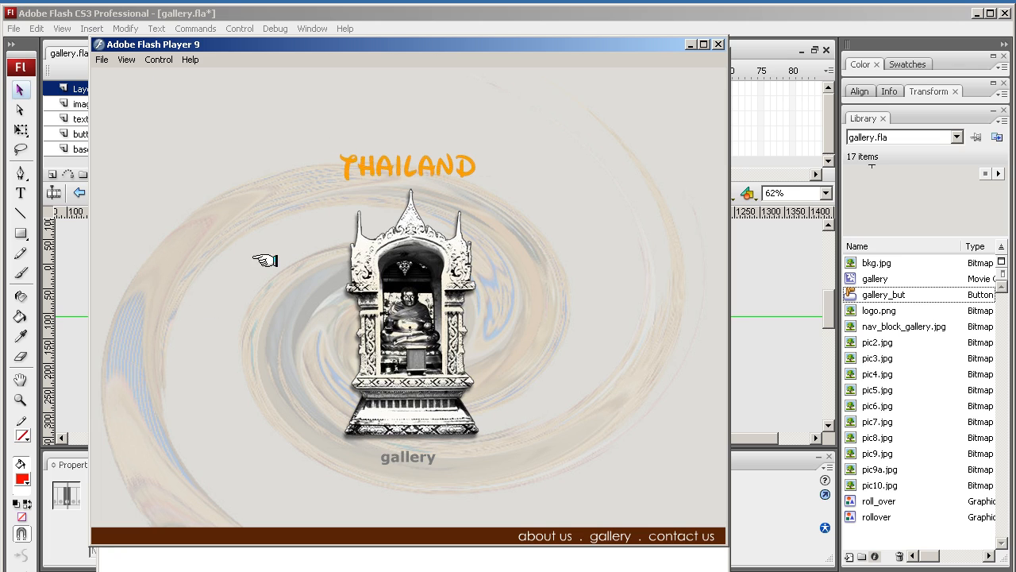
mouse_move(604, 536)
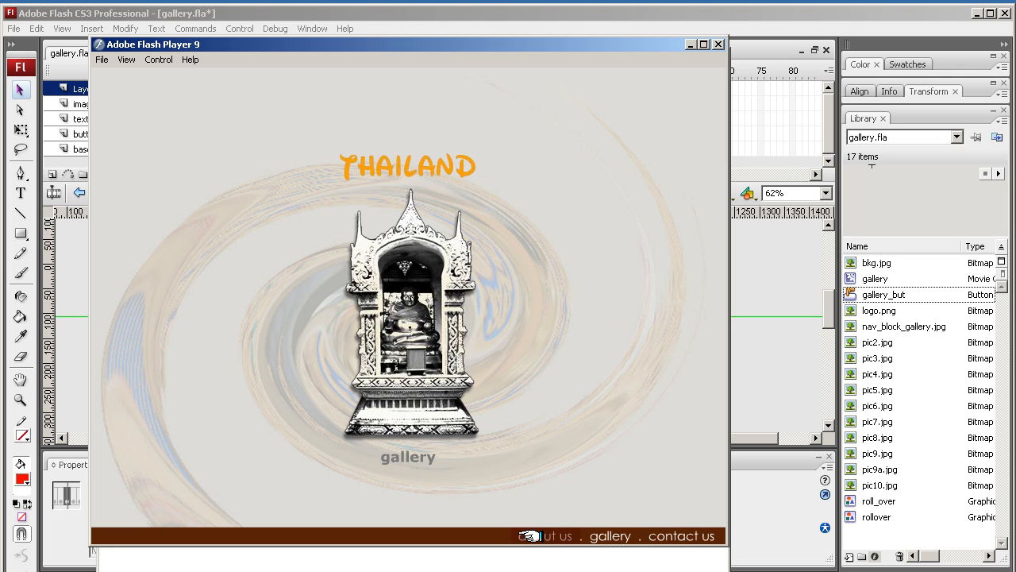
left_click(543, 535)
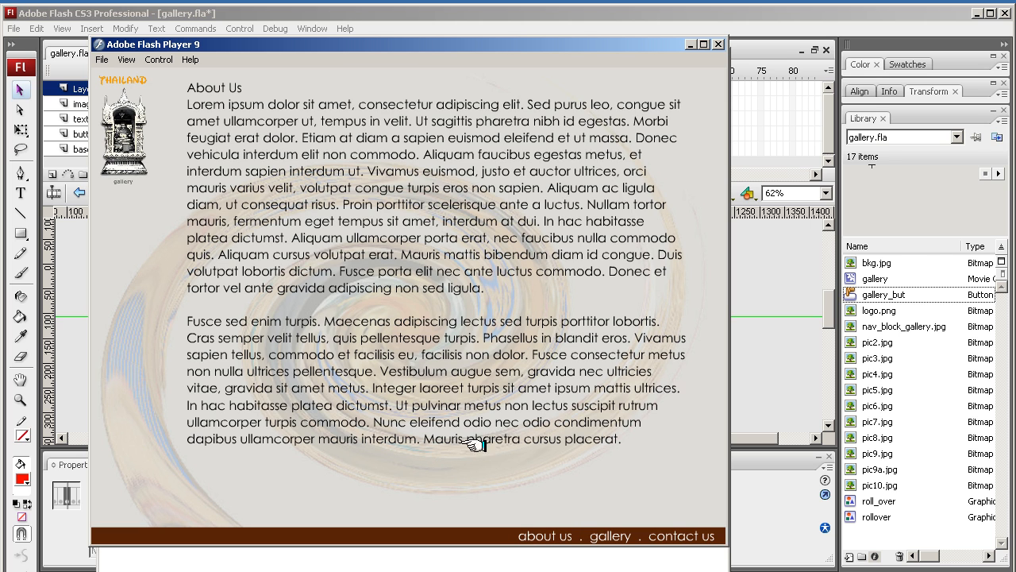
left_click(610, 536)
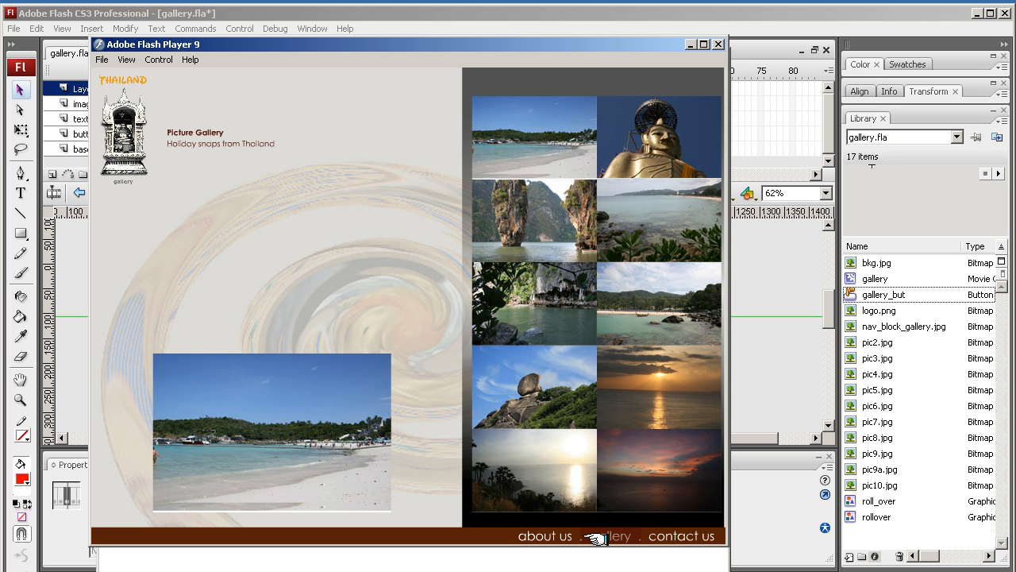
mouse_move(228, 185)
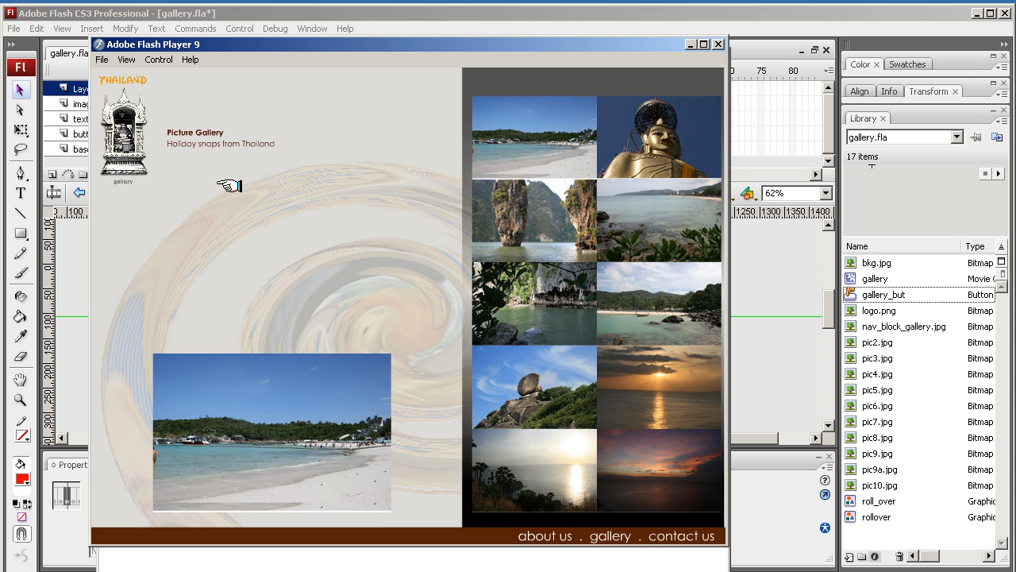
left_click(534, 220)
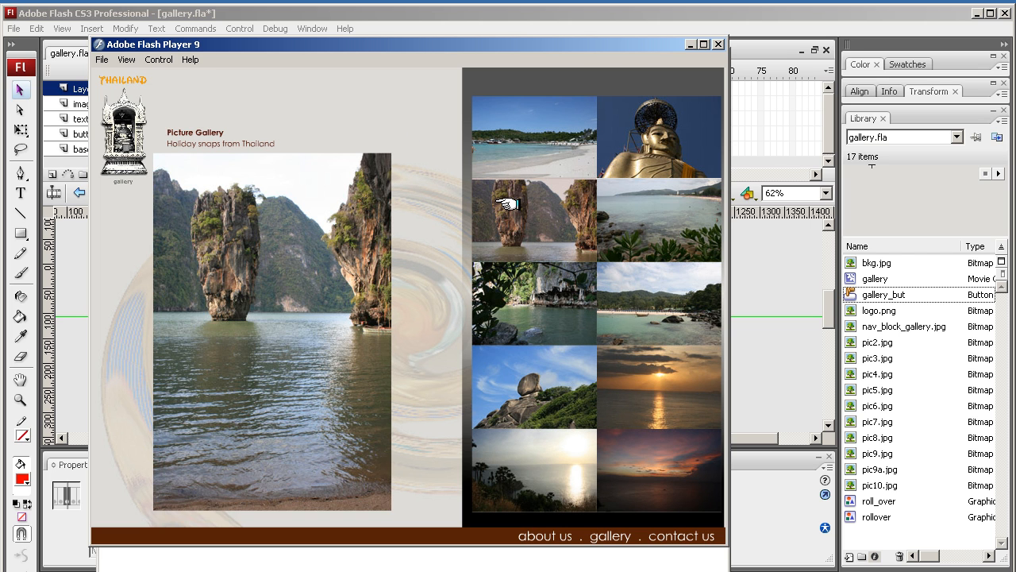
left_click(658, 230)
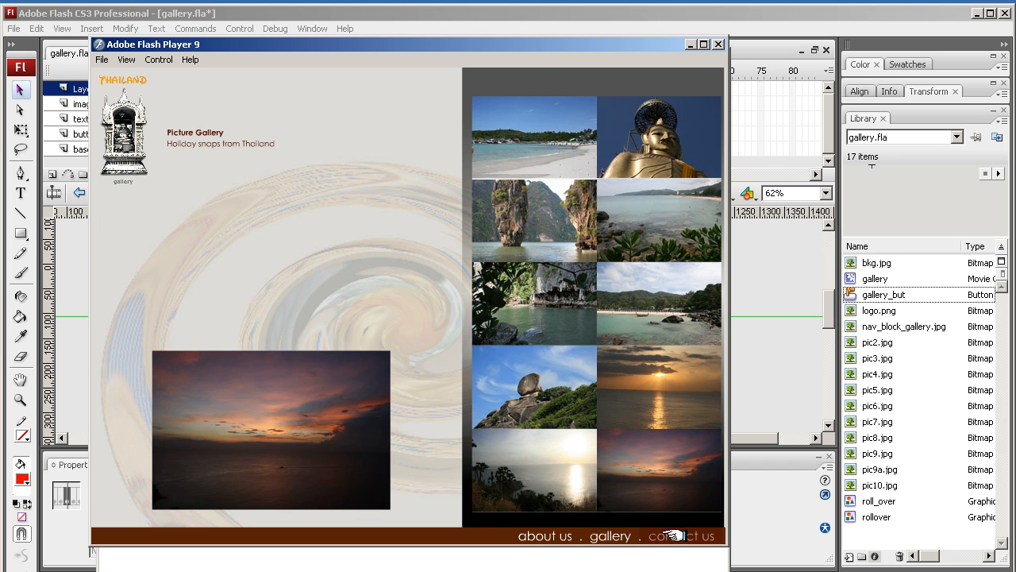
left_click(682, 536)
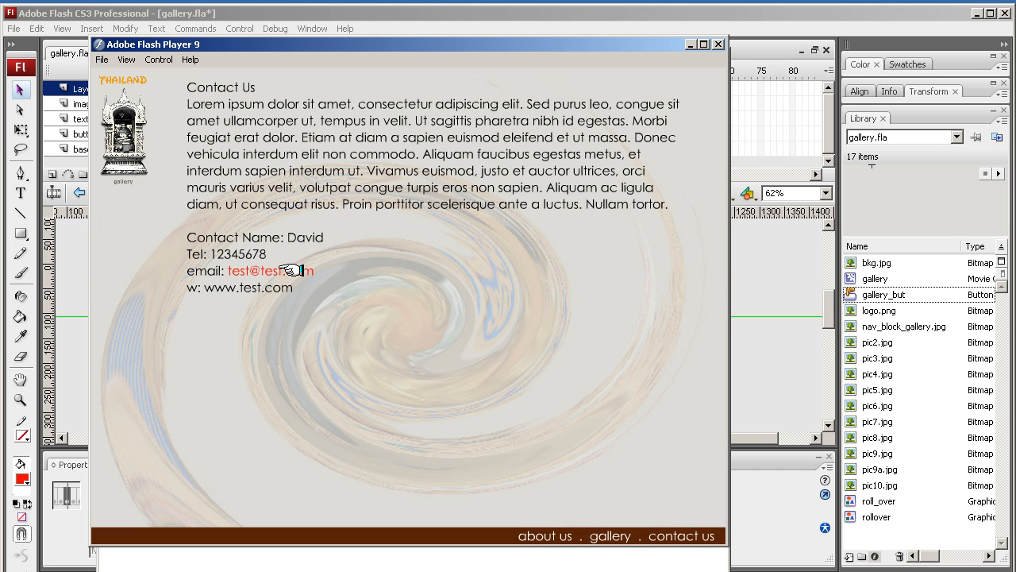
mouse_move(337, 336)
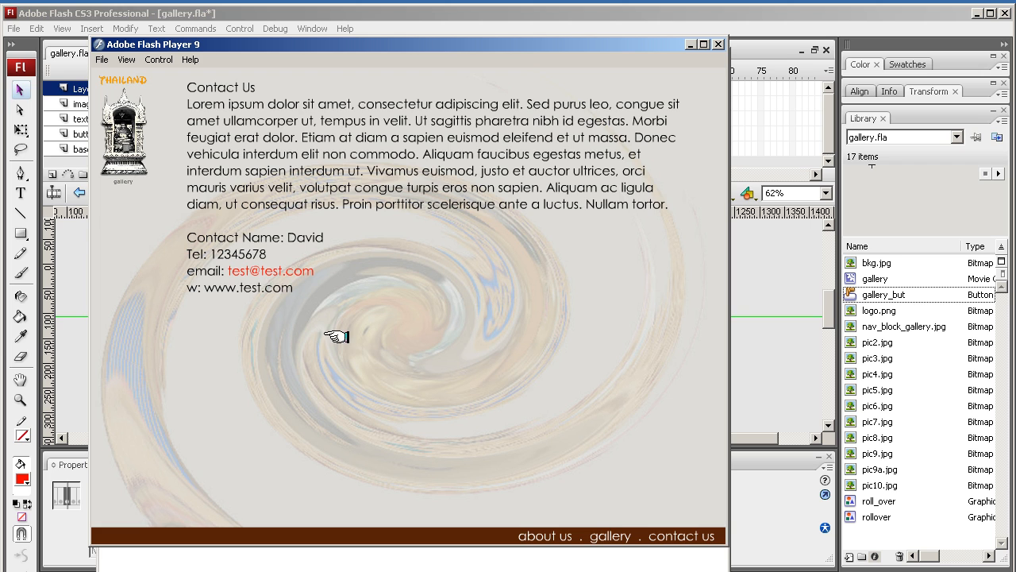
left_click(542, 535)
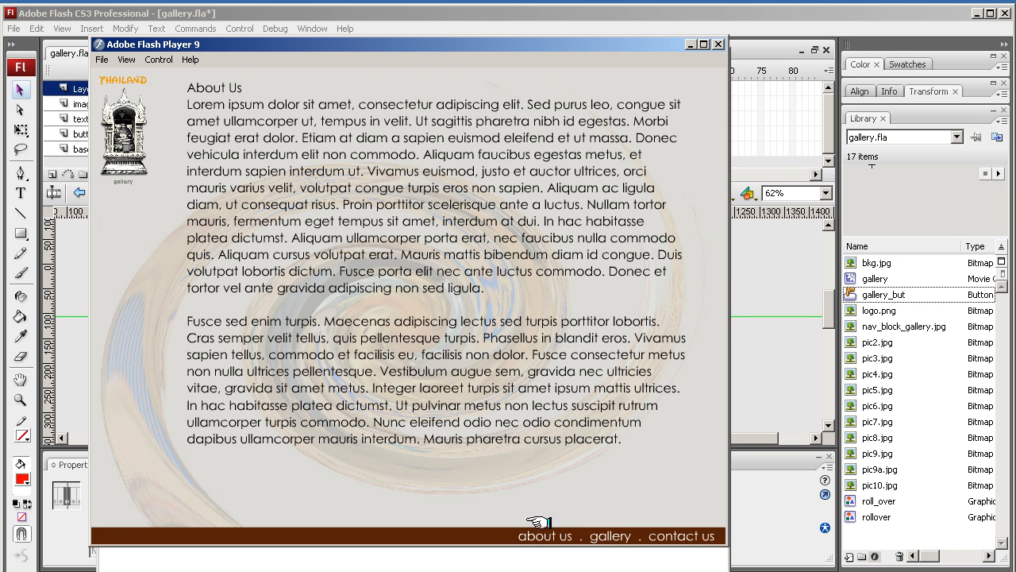
mouse_move(419, 252)
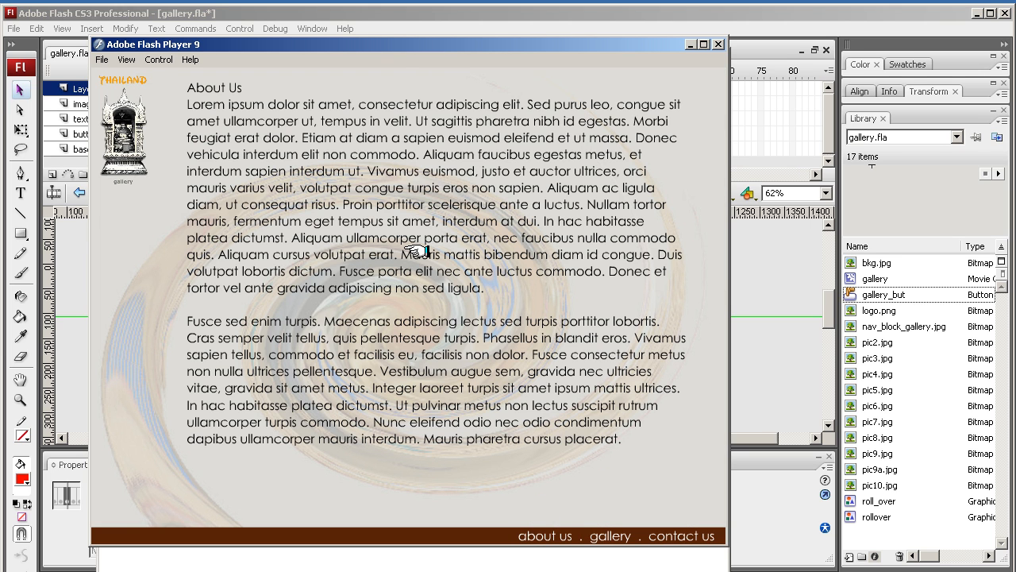
mouse_move(532, 217)
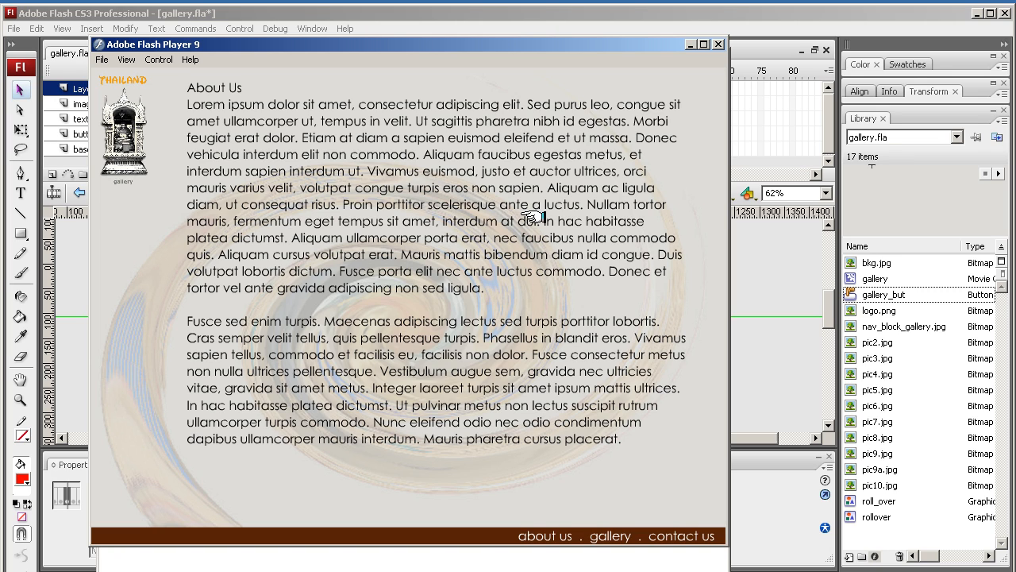